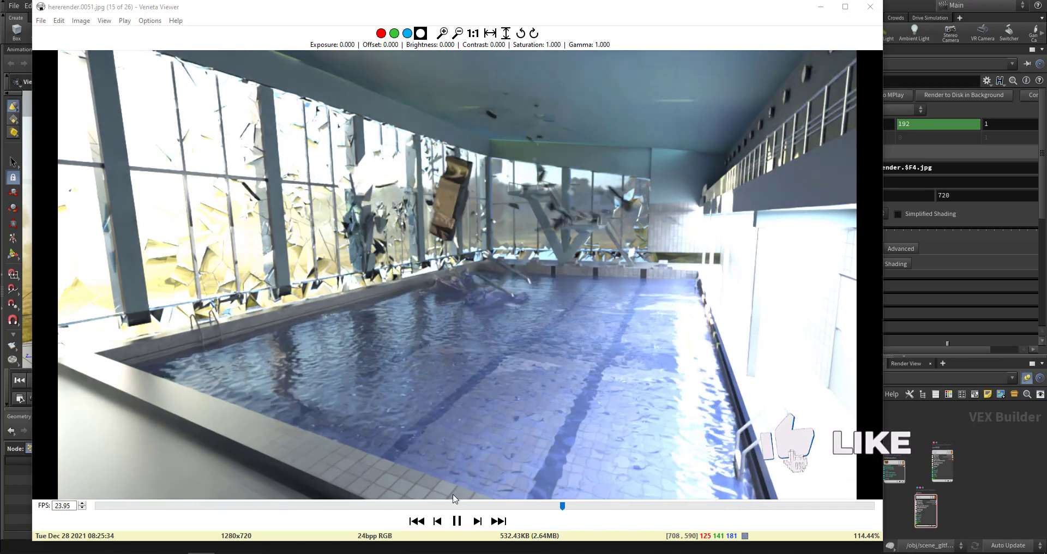
- Close the rendered pool image to return to the scene_gltf car import network
{"action": "left_click", "coordinate": [457, 521]}
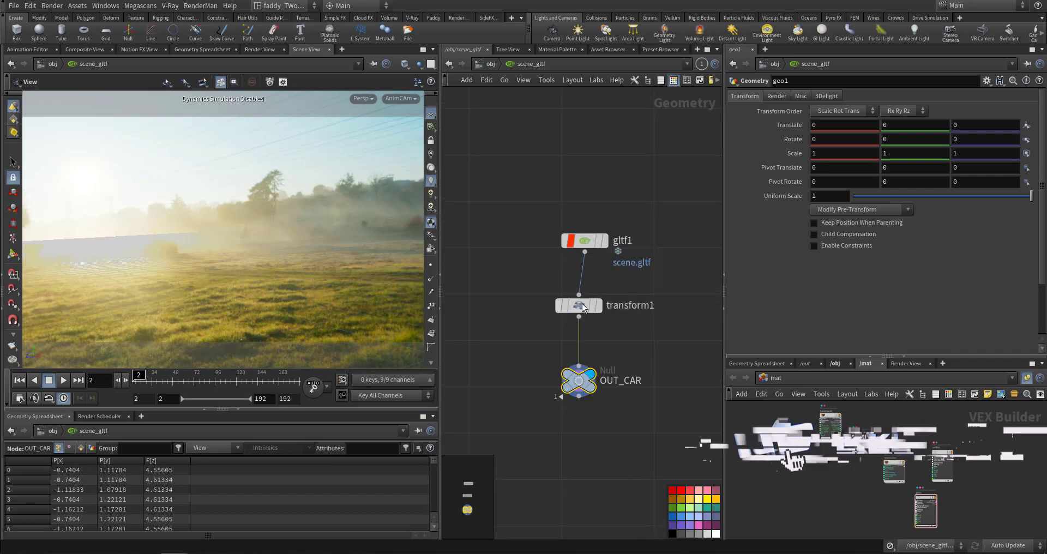
- Display the OUT_CAR output and orbit around the car model
{"action": "left_click", "coordinate": [578, 379]}
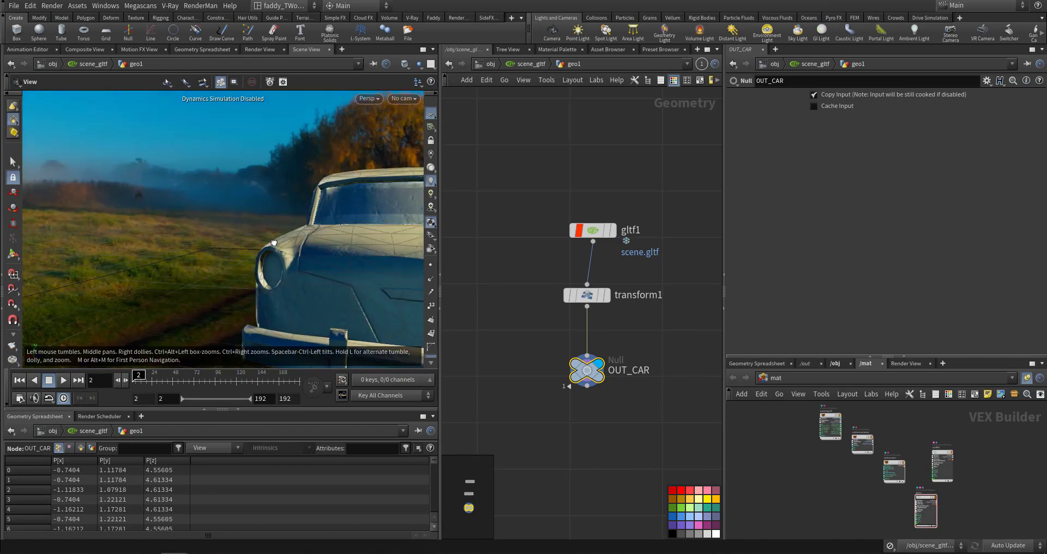
{"action": "left_click_drag", "start_coordinate": [274, 242], "coordinate": [334, 209]}
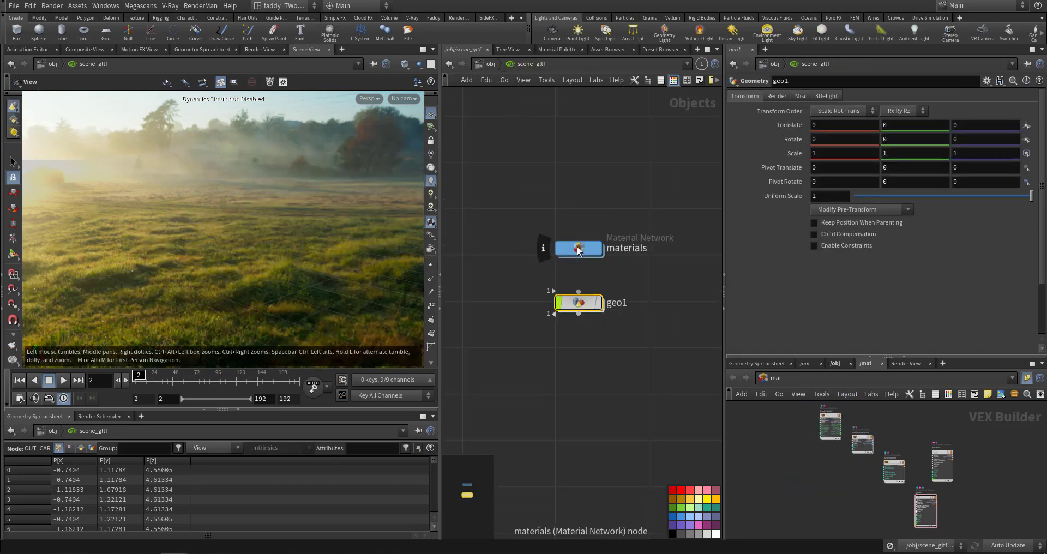
- Go up to object level, then dive into scene_gltf1 and its geo1 network
{"action": "double_click", "coordinate": [578, 247]}
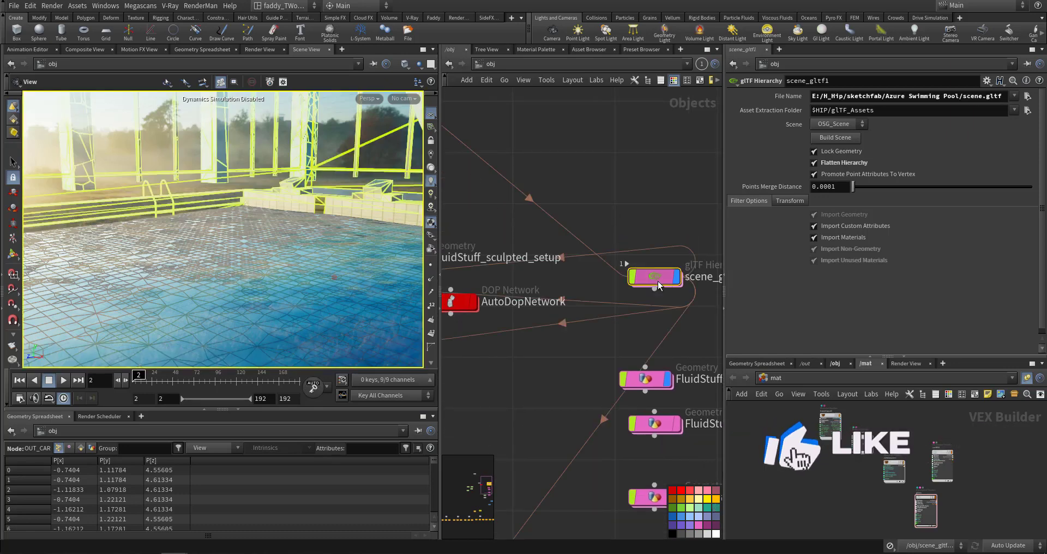
{"action": "double_click", "coordinate": [654, 276]}
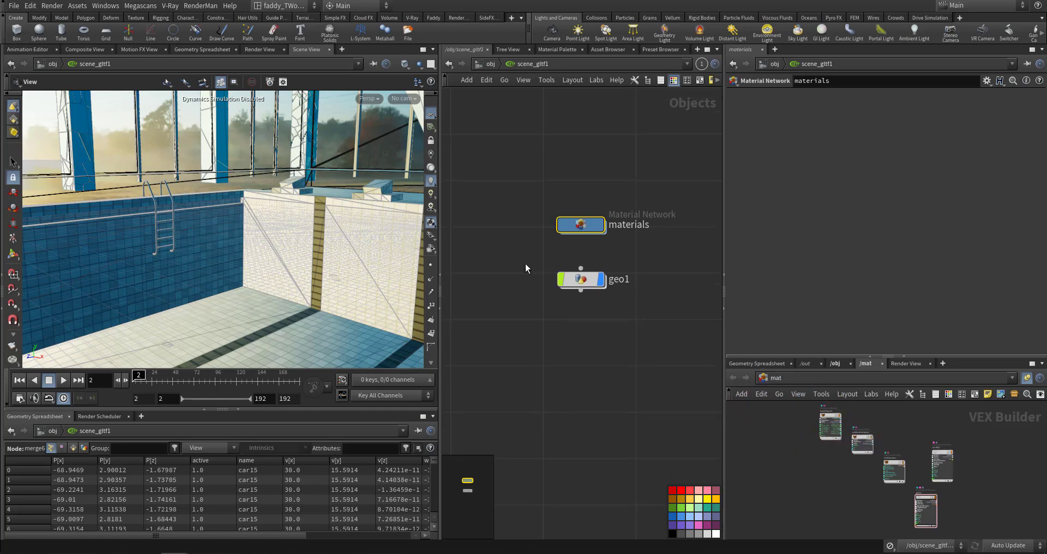
{"action": "double_click", "coordinate": [579, 279]}
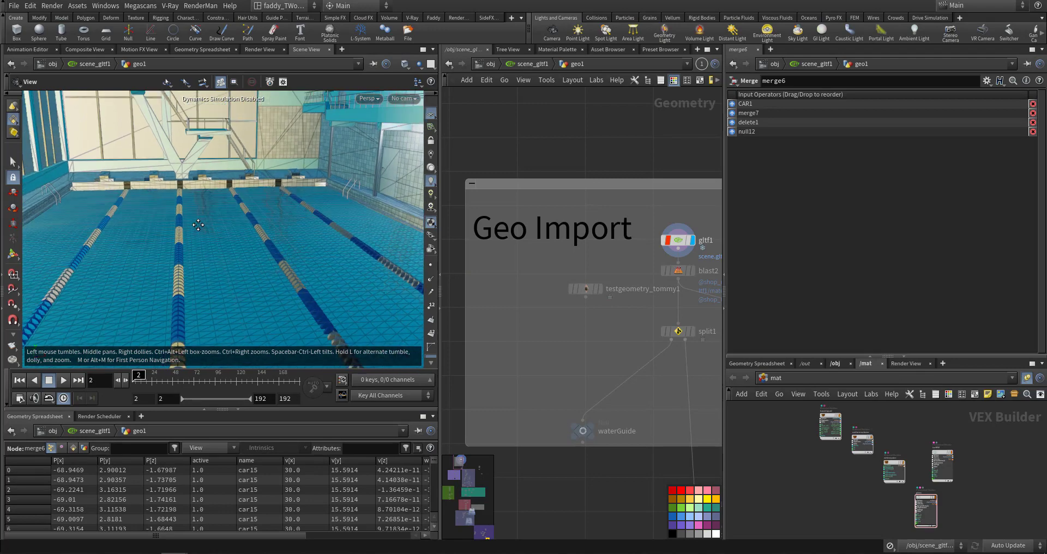
- Orbit the pool and display testgeometry_tommy1 and the split1 pool geometry
{"action": "left_click_drag", "start_coordinate": [197, 224], "coordinate": [233, 204]}
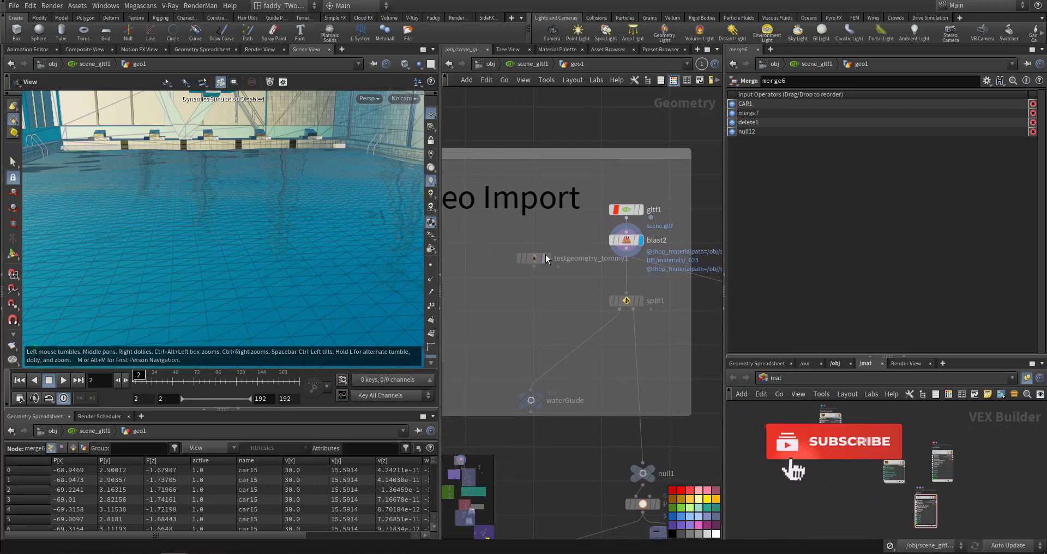
{"action": "right_click", "coordinate": [534, 258]}
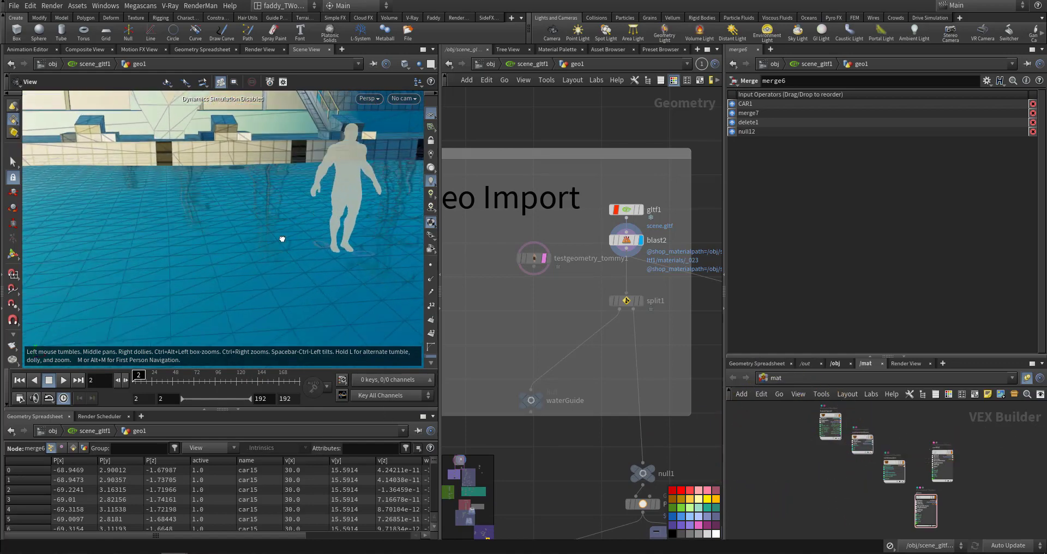
{"action": "left_click_drag", "start_coordinate": [282, 238], "coordinate": [214, 234]}
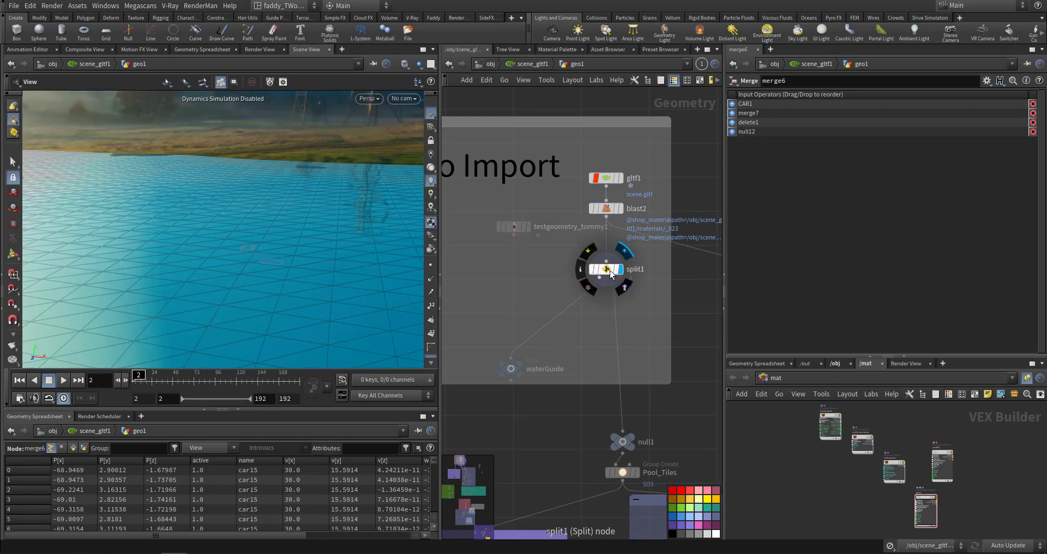
{"action": "left_click", "coordinate": [606, 269]}
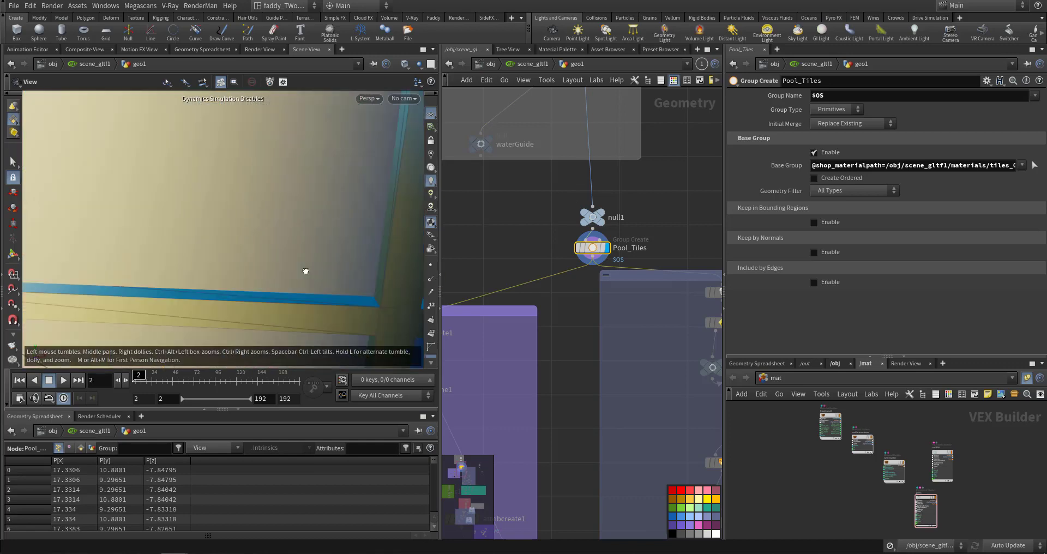
- Display the isolated pool tiles, null10, extrudevolume1 and the VDB collision volume
{"action": "left_click_drag", "start_coordinate": [305, 272], "coordinate": [315, 161]}
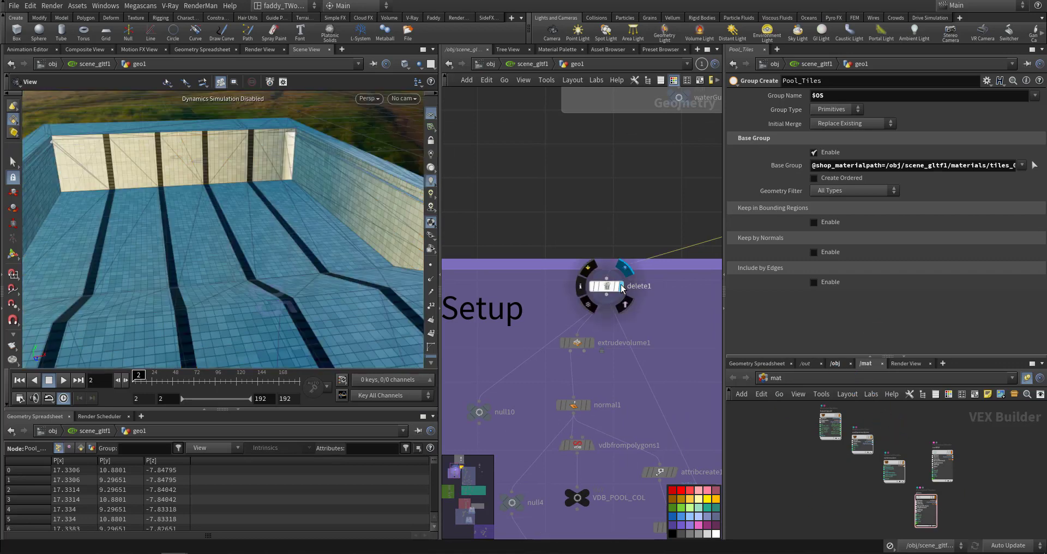
{"action": "left_click", "coordinate": [606, 286]}
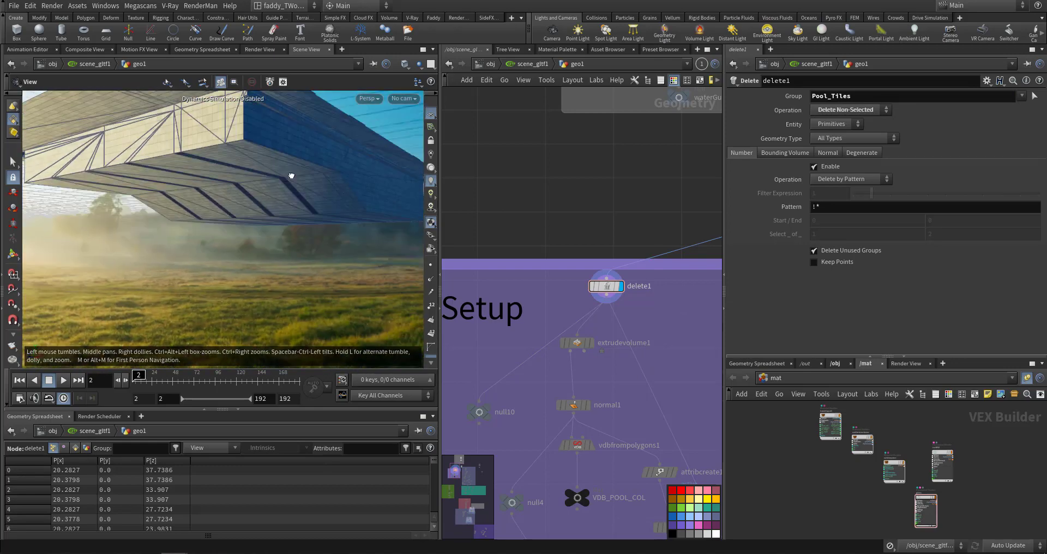
{"action": "left_click_drag", "start_coordinate": [290, 176], "coordinate": [393, 182]}
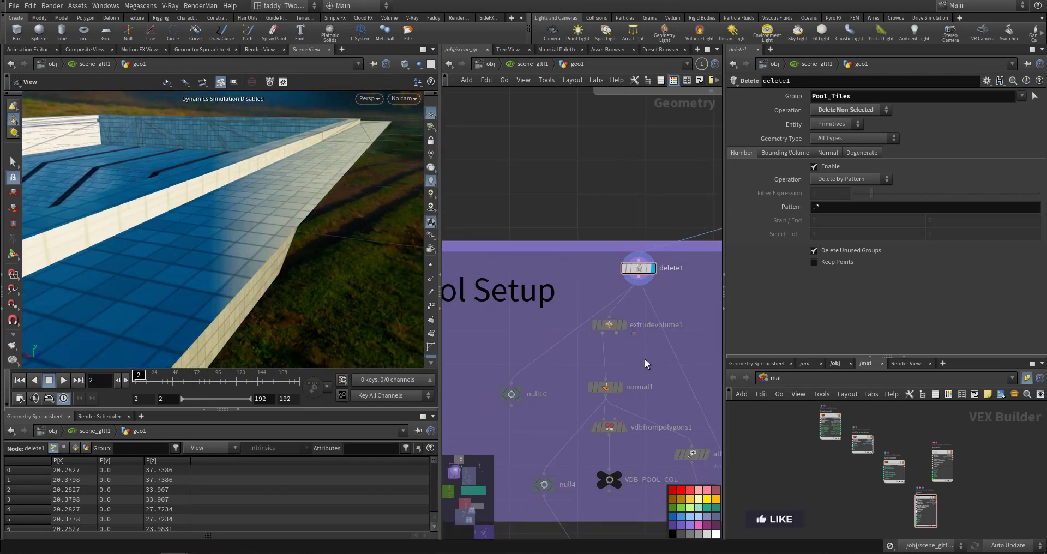
{"action": "left_click", "coordinate": [511, 394]}
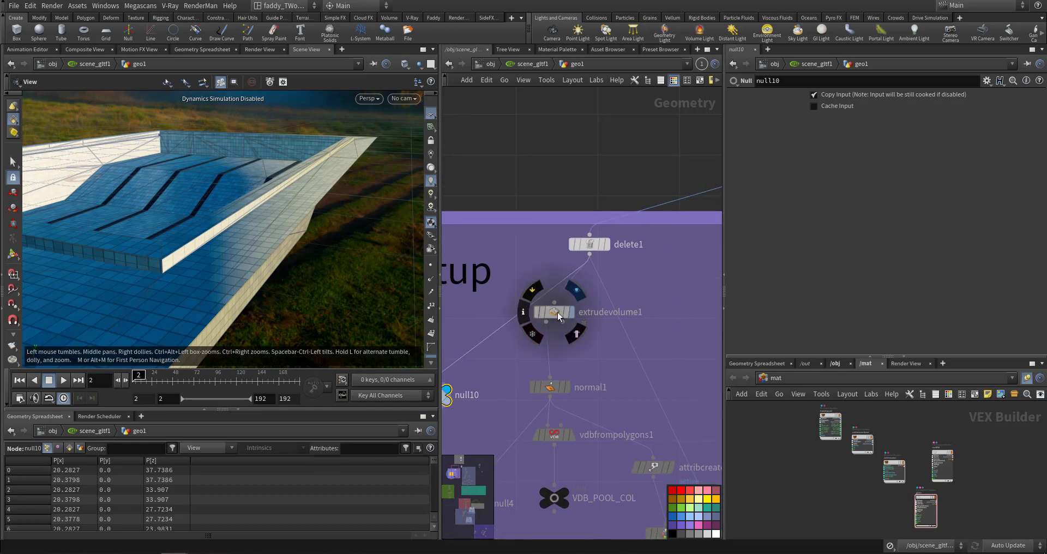
{"action": "left_click", "coordinate": [553, 312]}
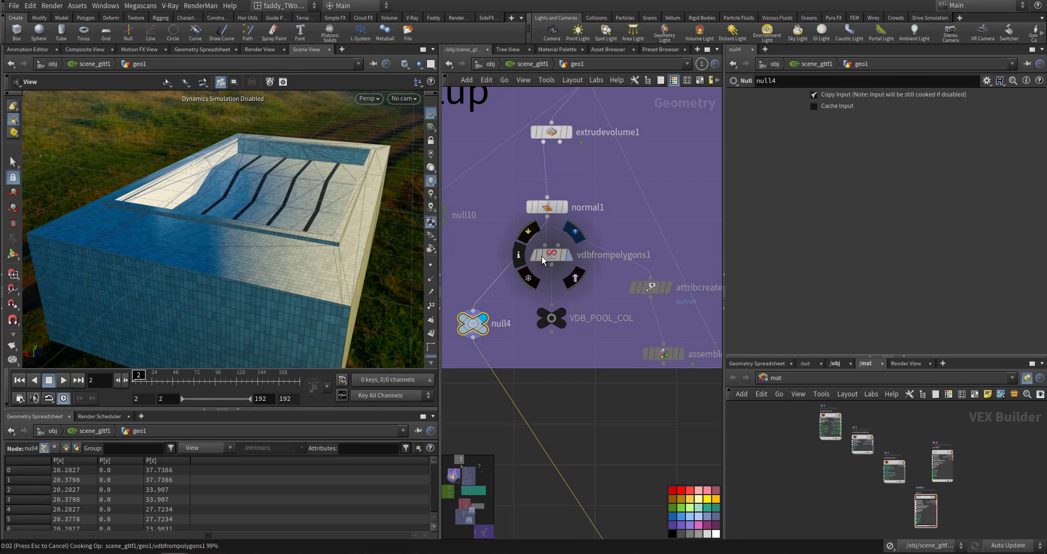
{"action": "left_click", "coordinate": [551, 254]}
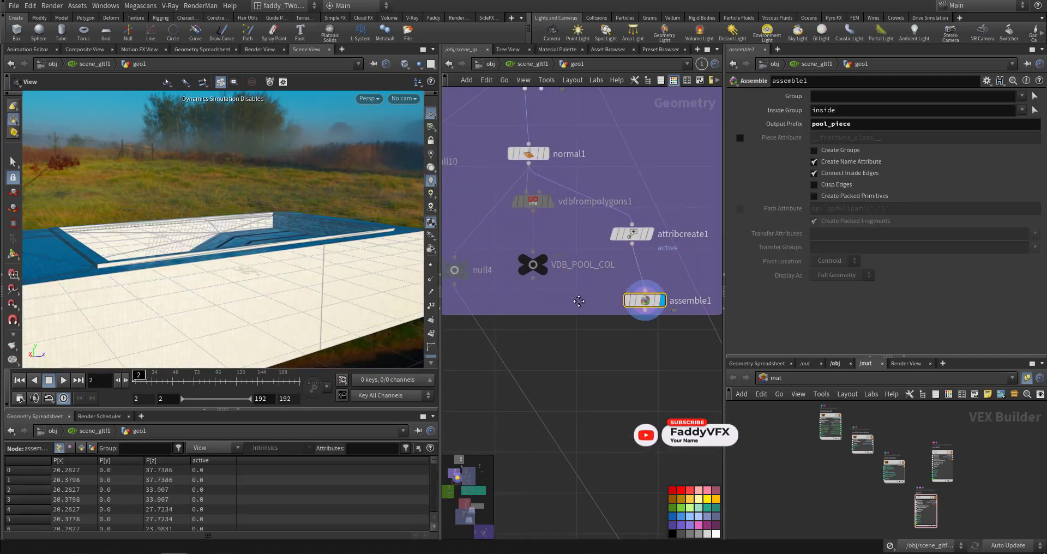
- Display VDB_POOL_COL, then step through delete2, split2, split3 and split4 wall sections
{"action": "left_click", "coordinate": [532, 264]}
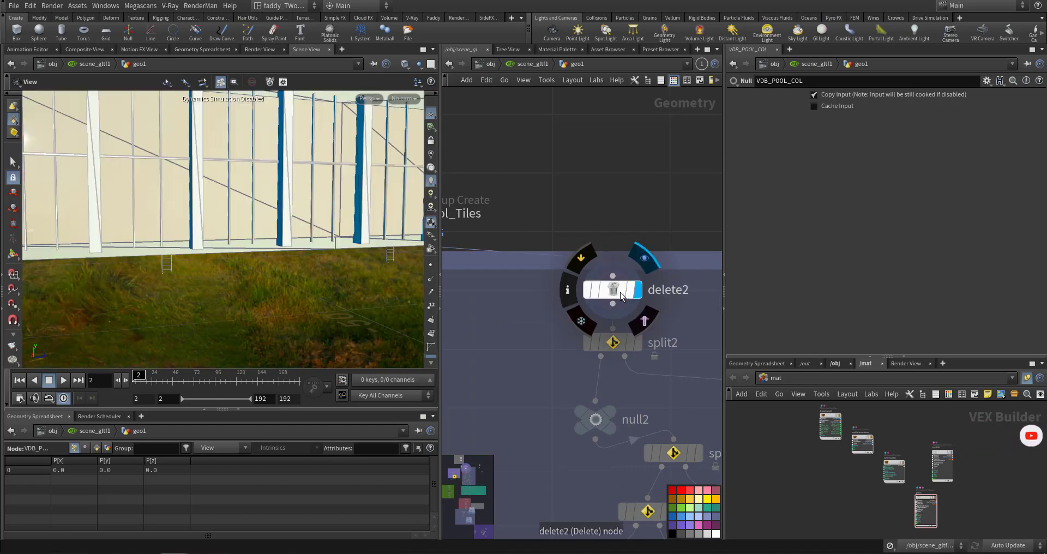
{"action": "left_click", "coordinate": [613, 289]}
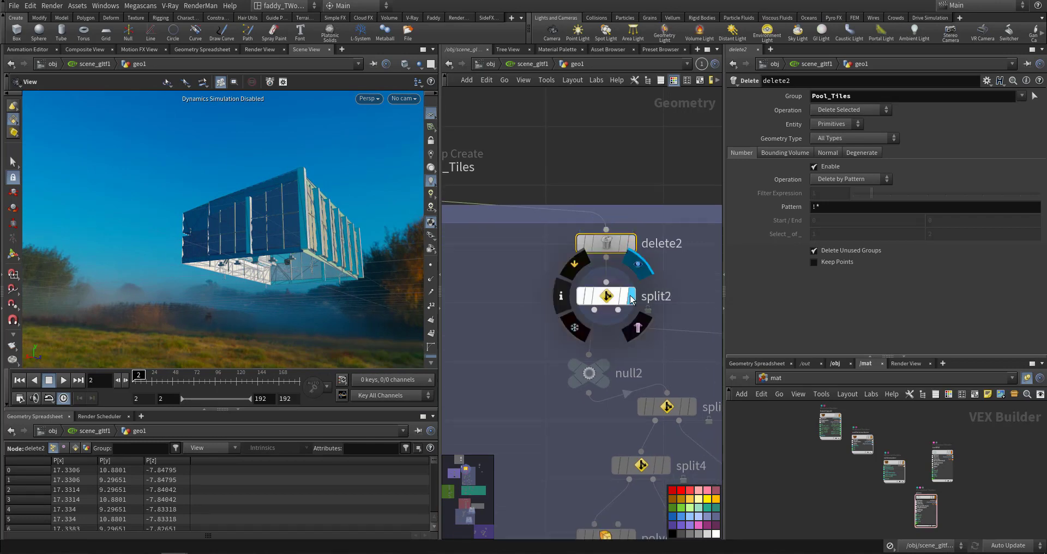
{"action": "left_click", "coordinate": [604, 296]}
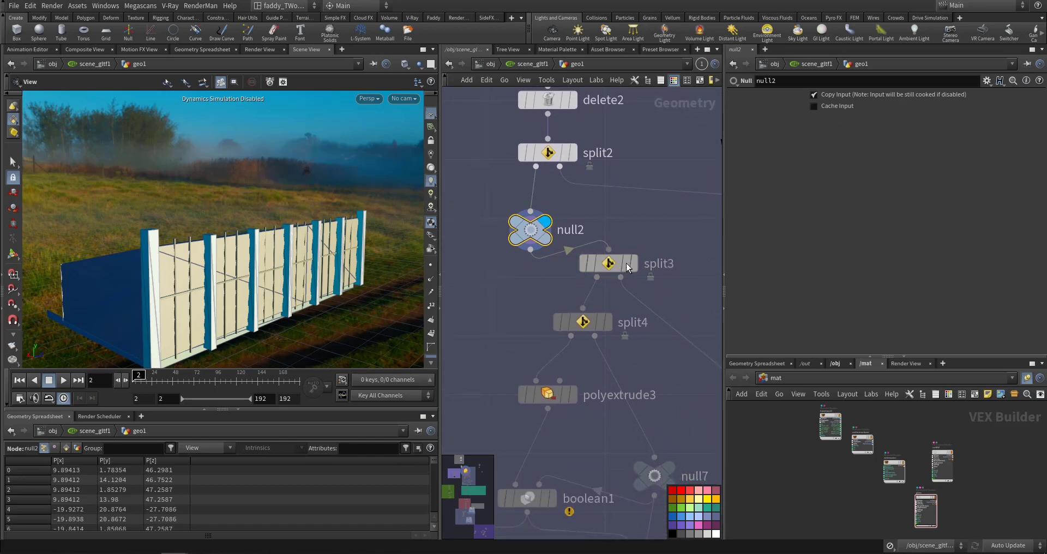
{"action": "left_click", "coordinate": [607, 262]}
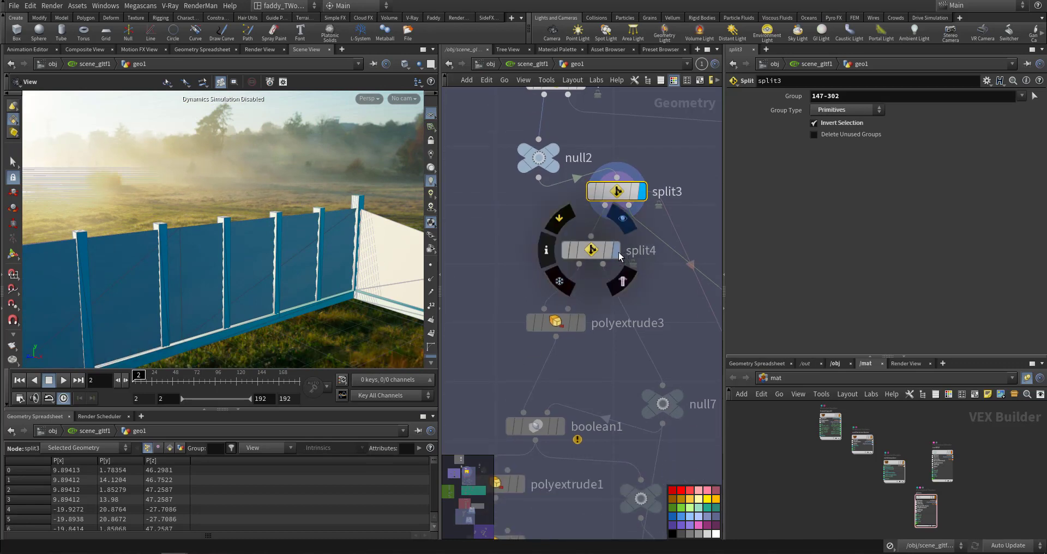
{"action": "left_click", "coordinate": [590, 249]}
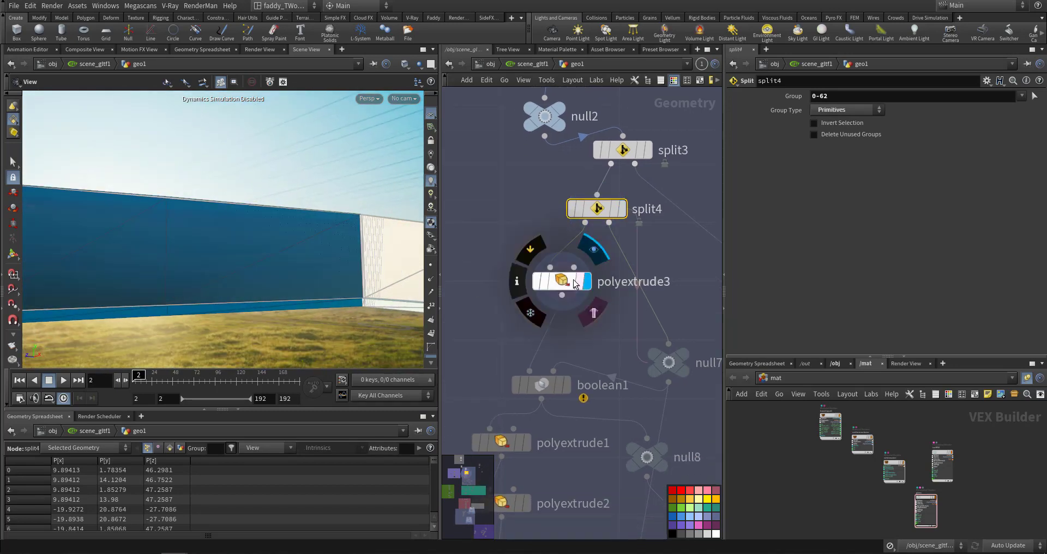
- Display polyextrude3's glass panels, the null7 posts and the boolean1 cut panels
{"action": "left_click", "coordinate": [562, 281]}
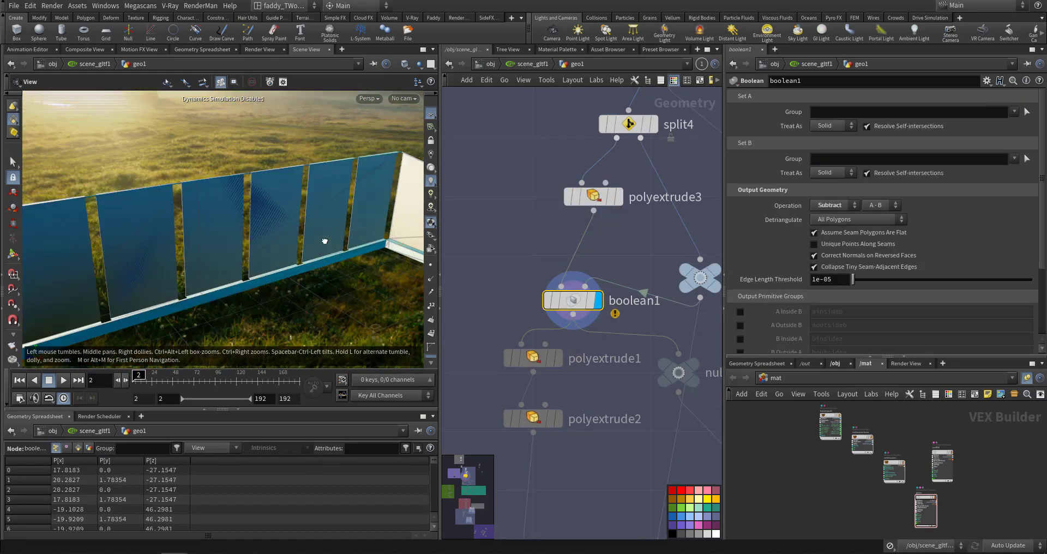
{"action": "left_click_drag", "start_coordinate": [324, 240], "coordinate": [367, 237]}
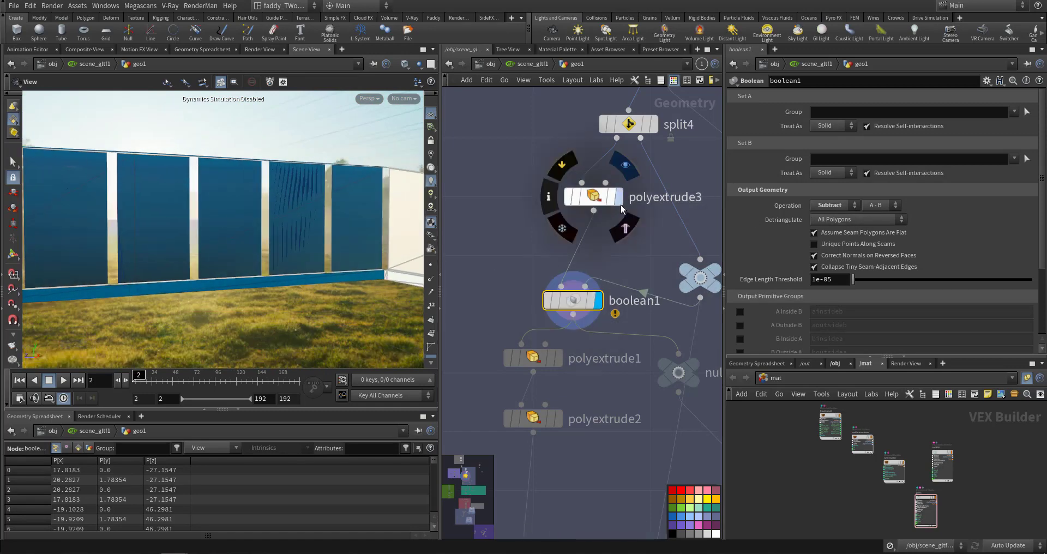
{"action": "left_click", "coordinate": [593, 197]}
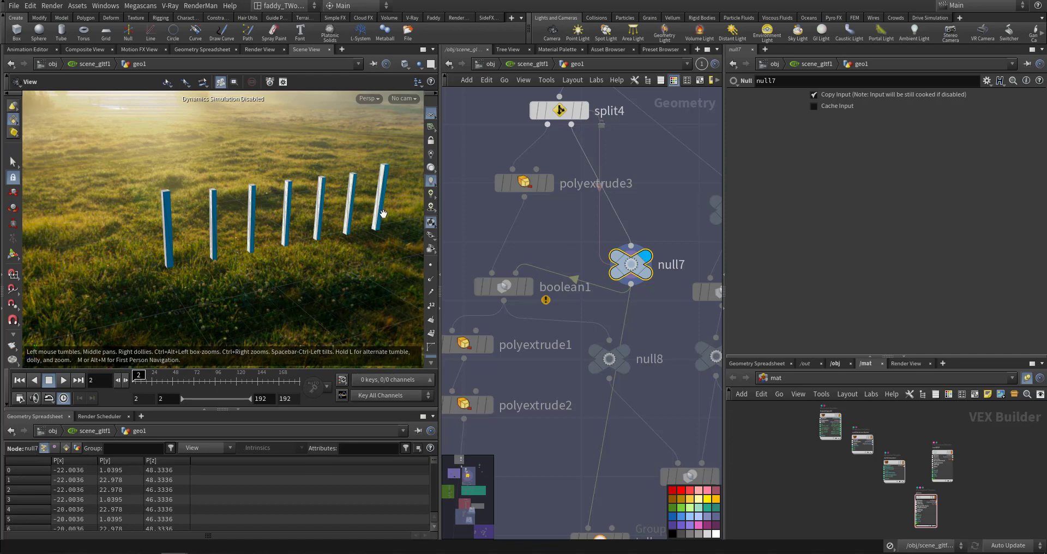
{"action": "left_click", "coordinate": [503, 286]}
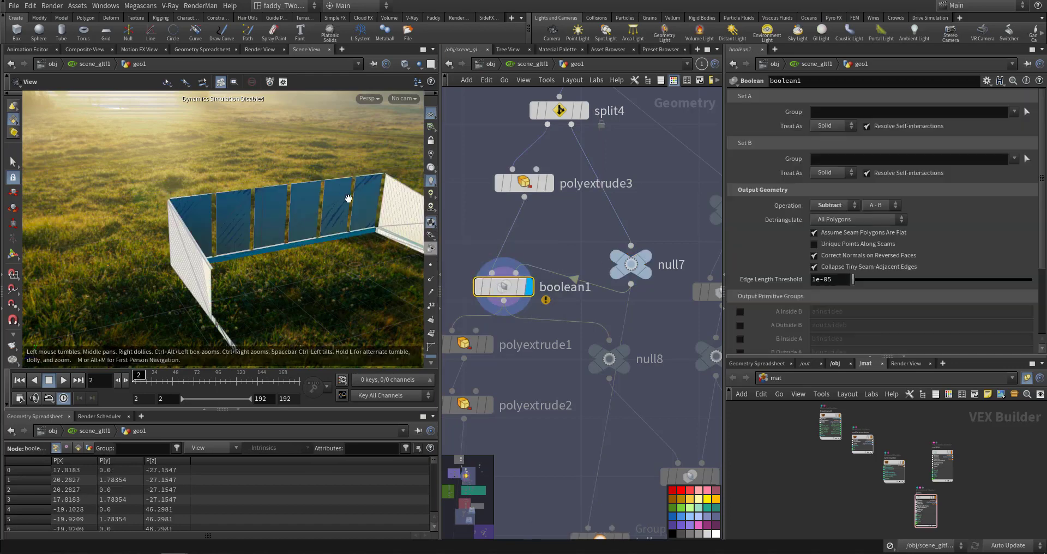
{"action": "mouse_move", "coordinate": [286, 217]}
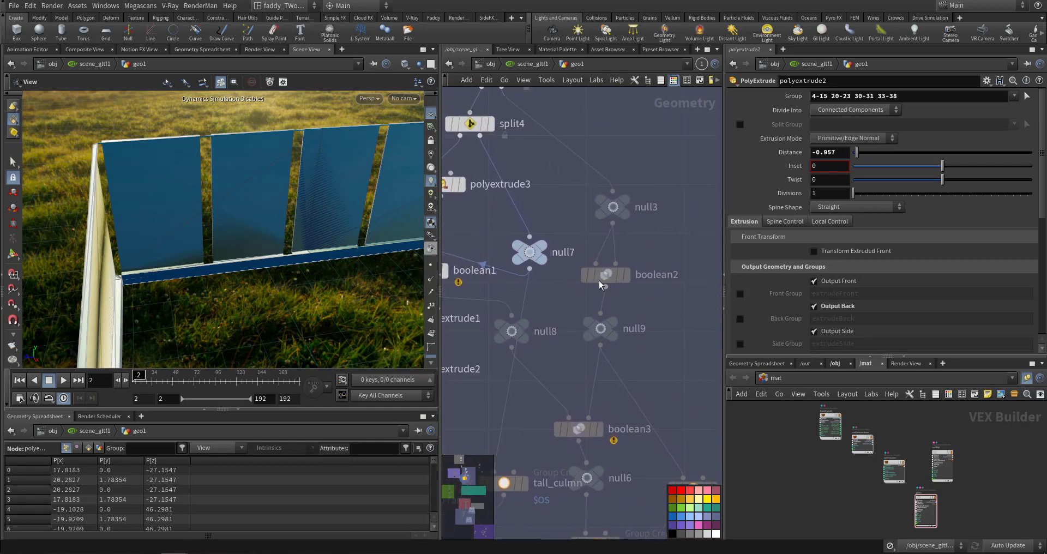
- View the frame bars up close, then the boolean2 and boolean3 results
{"action": "left_click", "coordinate": [604, 274]}
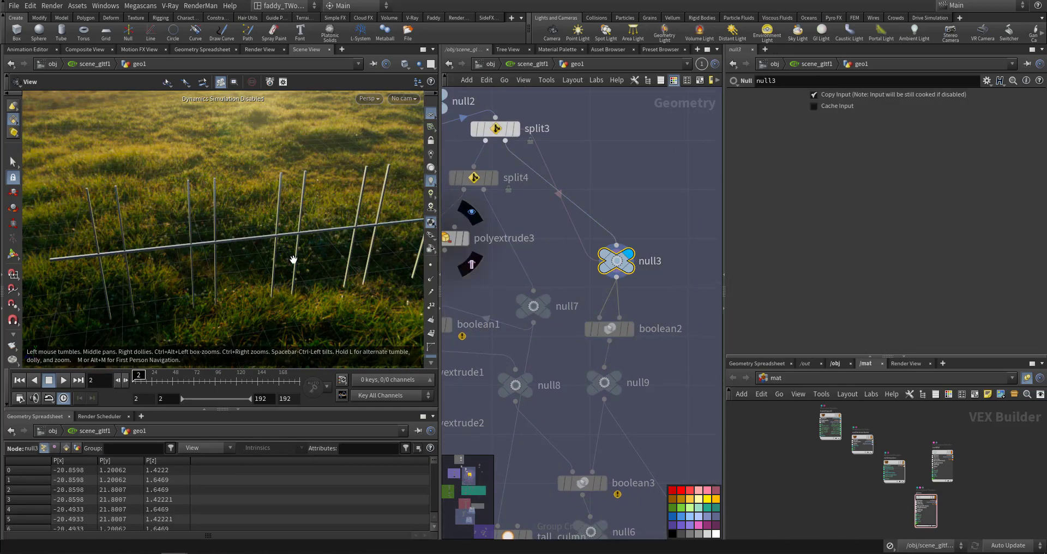
{"action": "left_click_drag", "start_coordinate": [294, 259], "coordinate": [363, 249]}
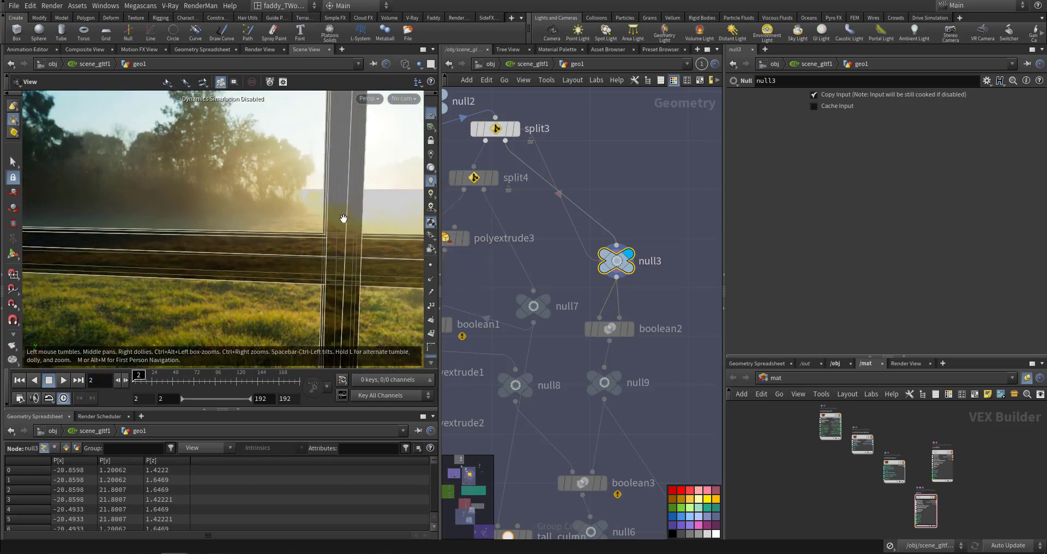
{"action": "mouse_move", "coordinate": [345, 224]}
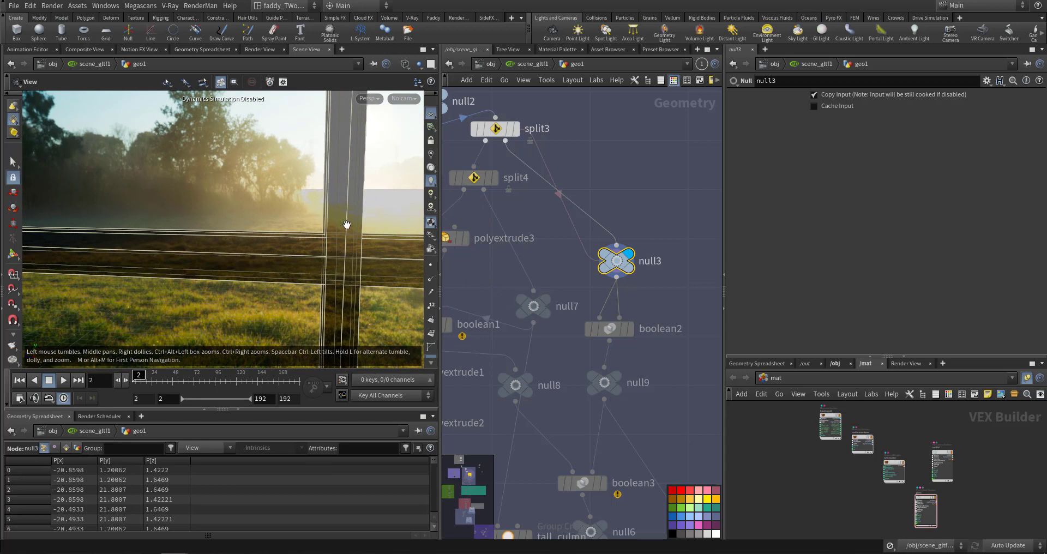
{"action": "mouse_move", "coordinate": [401, 281]}
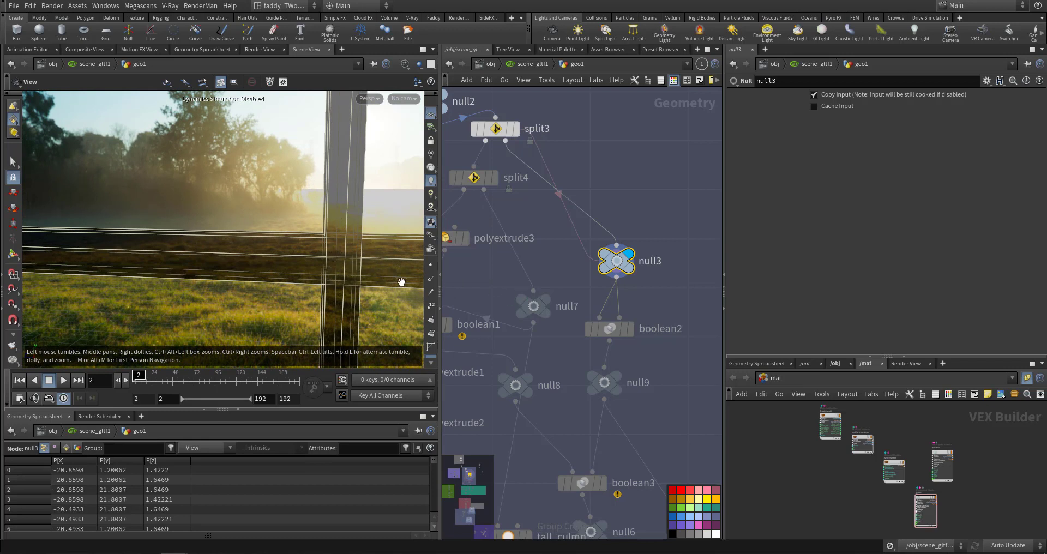
{"action": "right_click", "coordinate": [608, 327]}
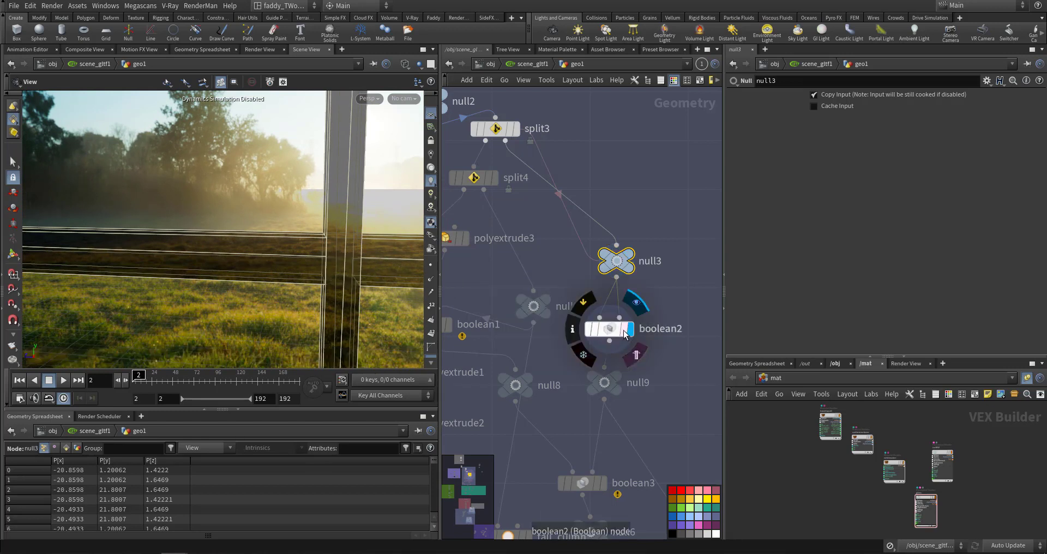
{"action": "left_click", "coordinate": [609, 328]}
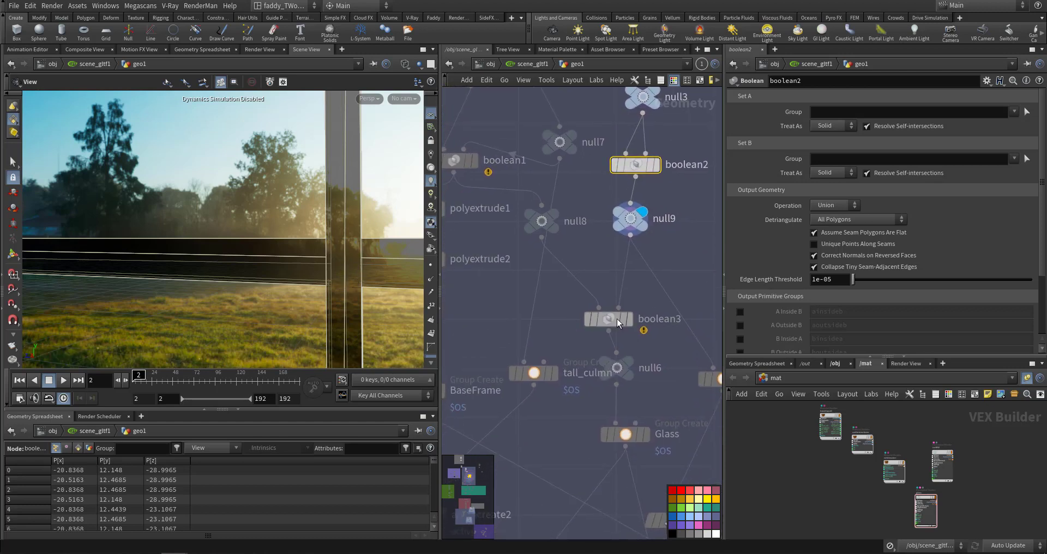
{"action": "left_click", "coordinate": [606, 319]}
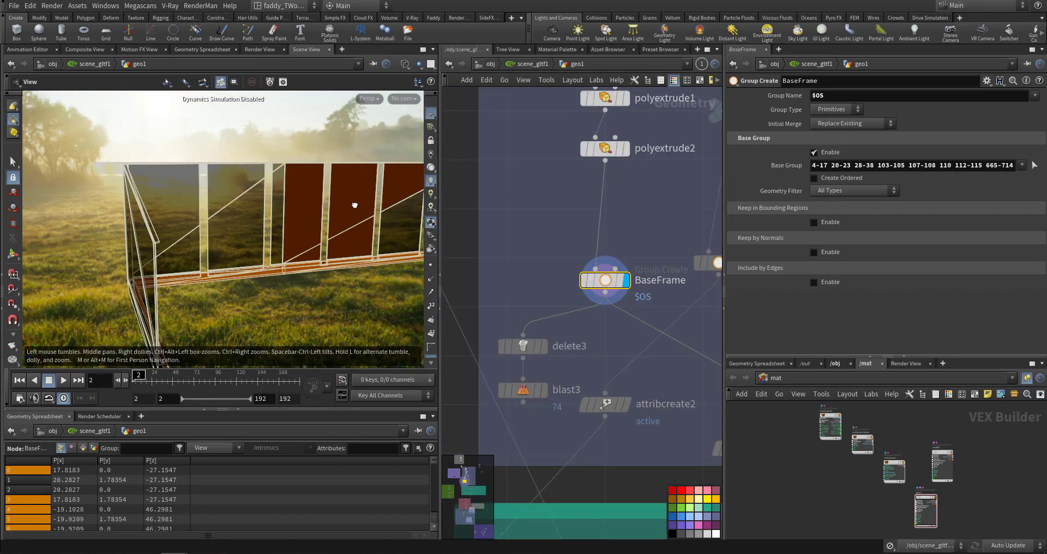
- Orbit the wall corner and display tall_culmn, Glass, frames, delete3 and blast3 in turn
{"action": "left_click_drag", "start_coordinate": [354, 205], "coordinate": [123, 276]}
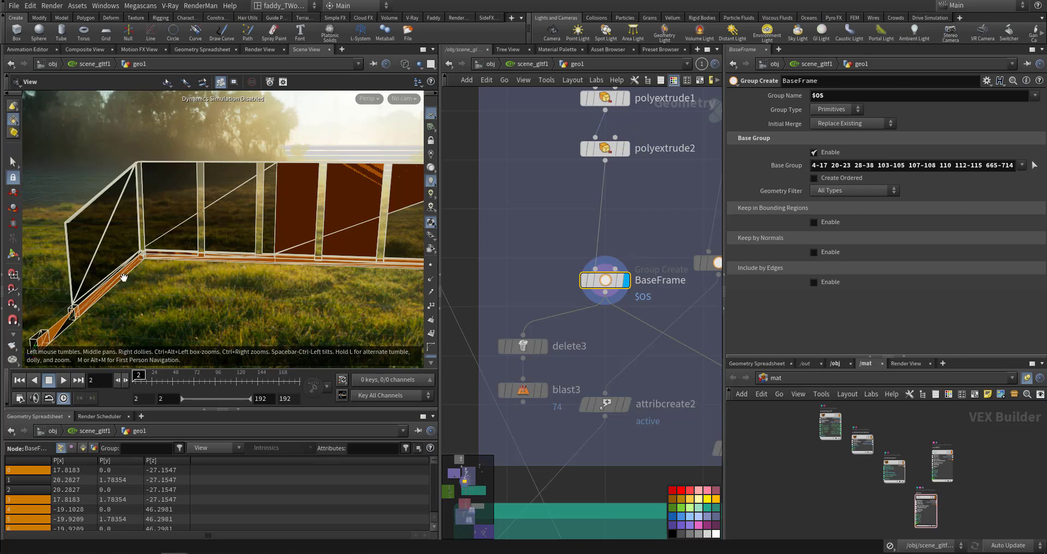
{"action": "left_click", "coordinate": [603, 280]}
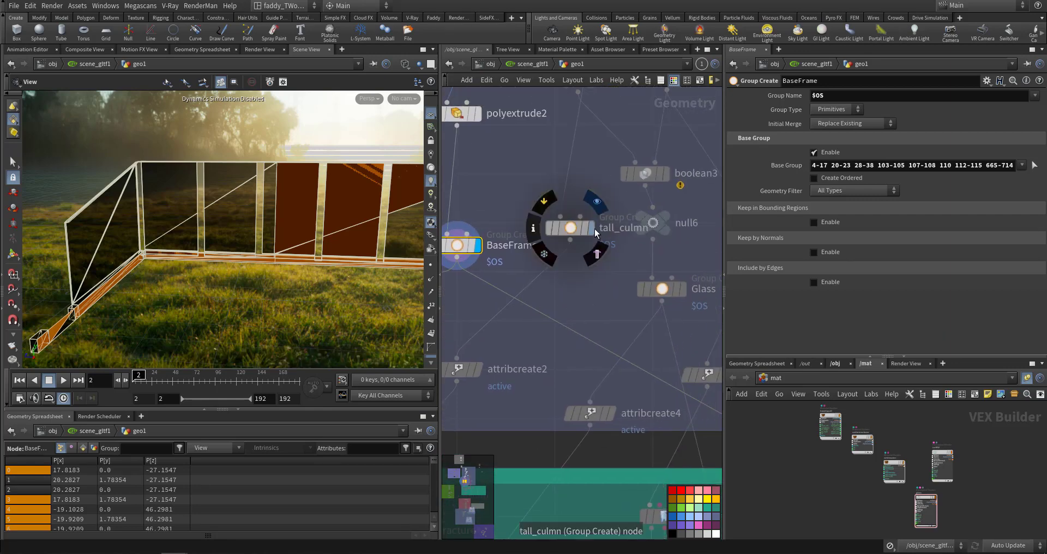
{"action": "left_click", "coordinate": [570, 227]}
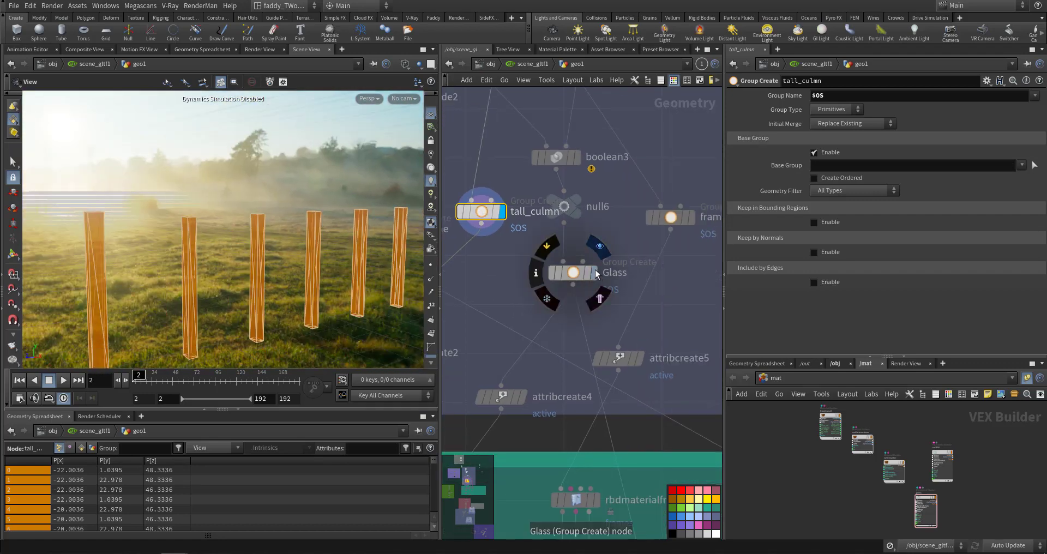
{"action": "left_click", "coordinate": [571, 272]}
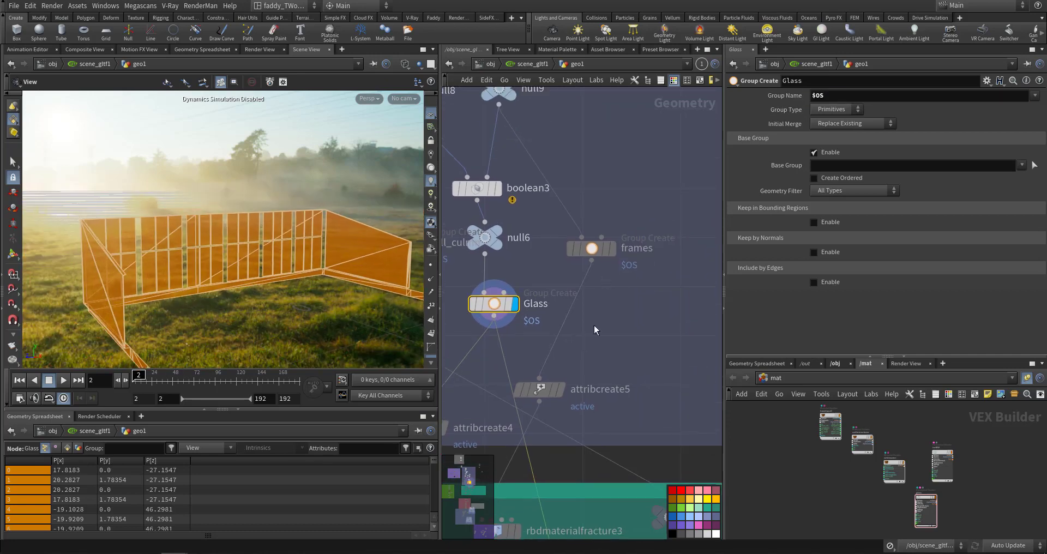
{"action": "left_click", "coordinate": [590, 247]}
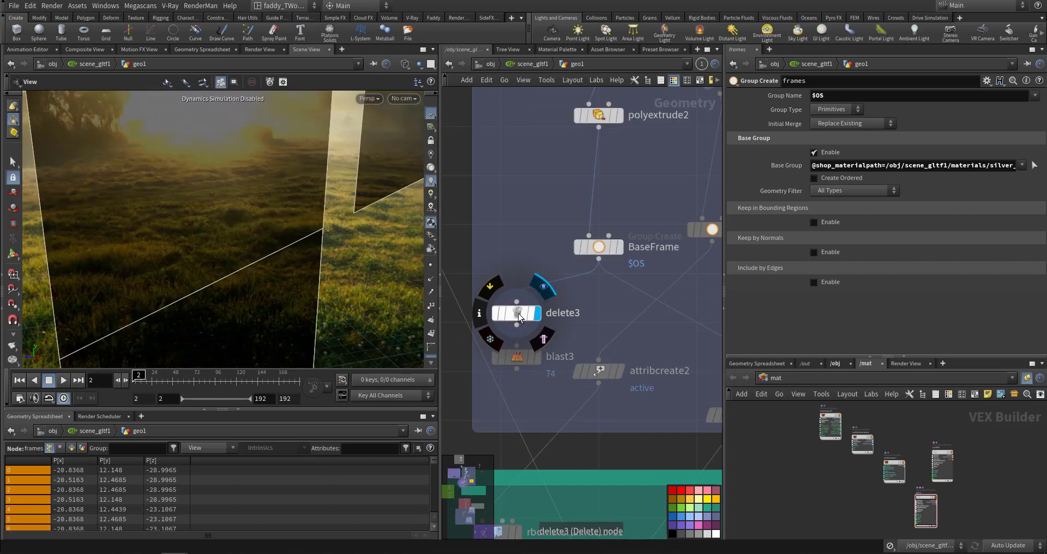
{"action": "left_click", "coordinate": [517, 312]}
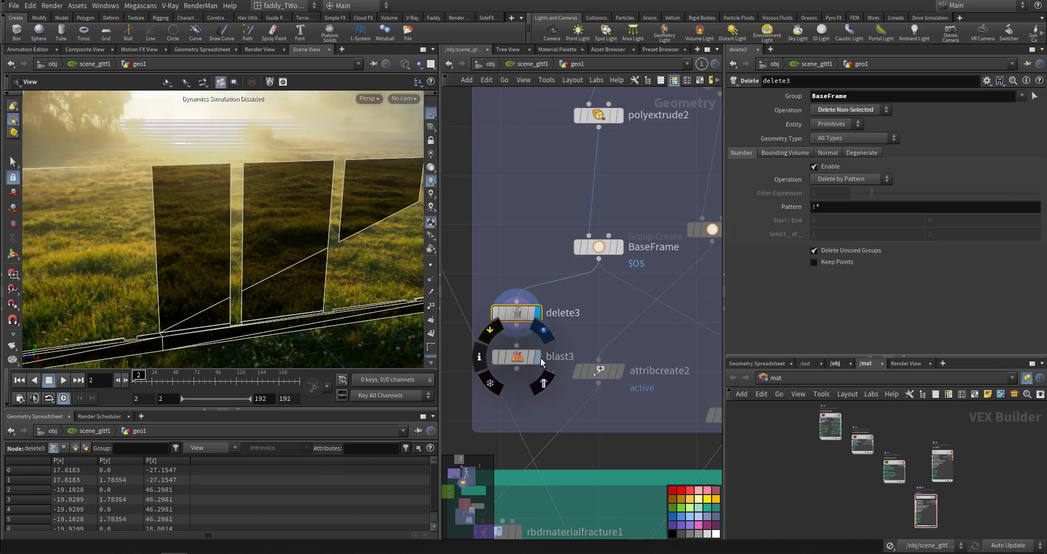
{"action": "left_click", "coordinate": [516, 356]}
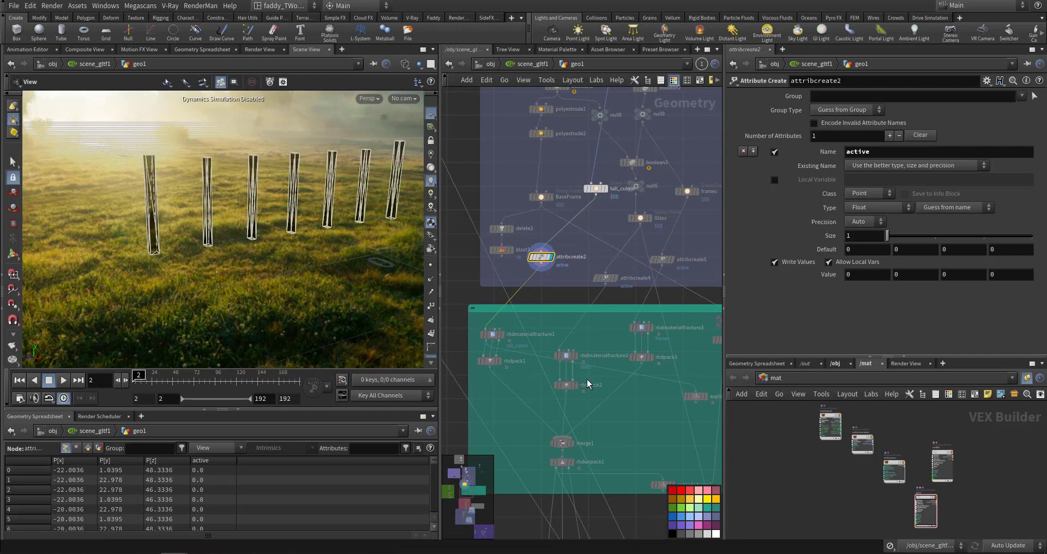
{"action": "mouse_move", "coordinate": [595, 394]}
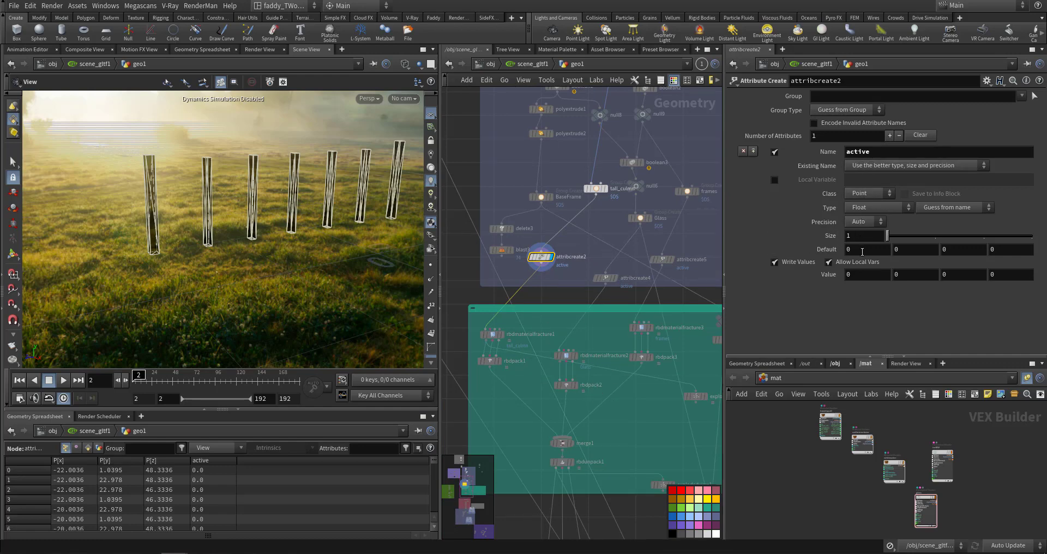
{"action": "mouse_move", "coordinate": [571, 297]}
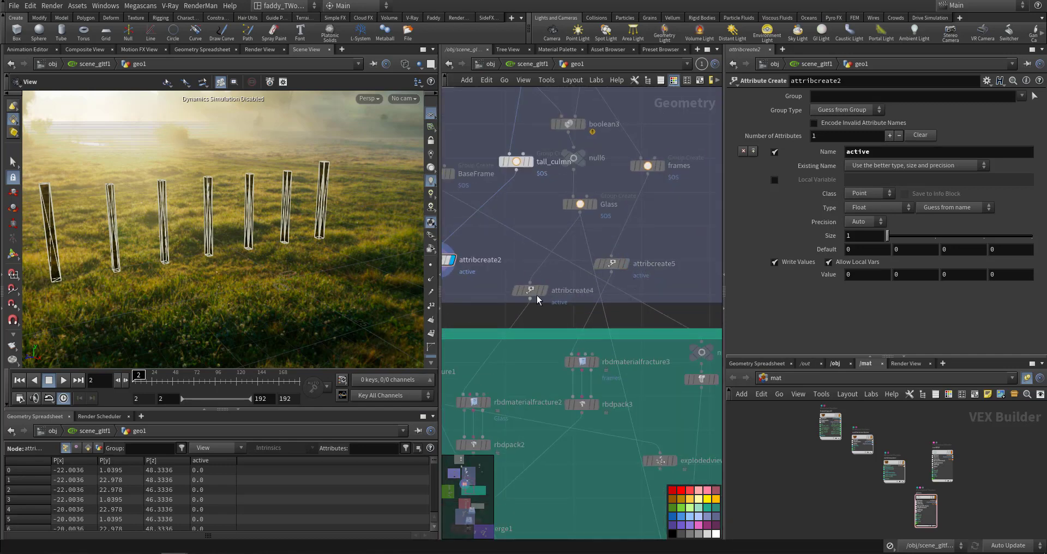
- Inspect the attribcreate node adding the 'active' float attribute to the columns
{"action": "left_click", "coordinate": [530, 289]}
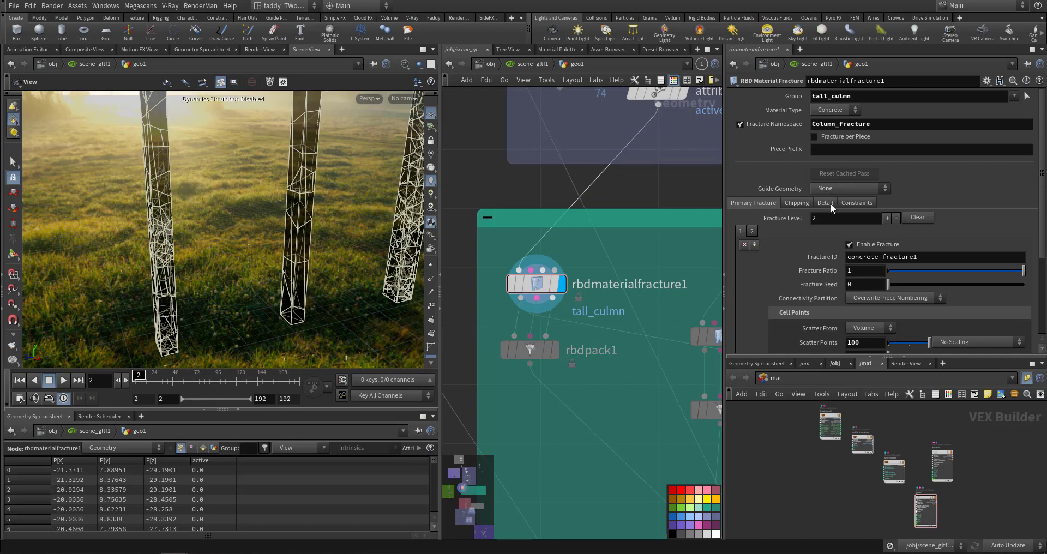
- Review the packed columns, column, glass and frames fracture nodes, then display delete4's isolated frame strip
{"action": "left_click", "coordinate": [529, 349]}
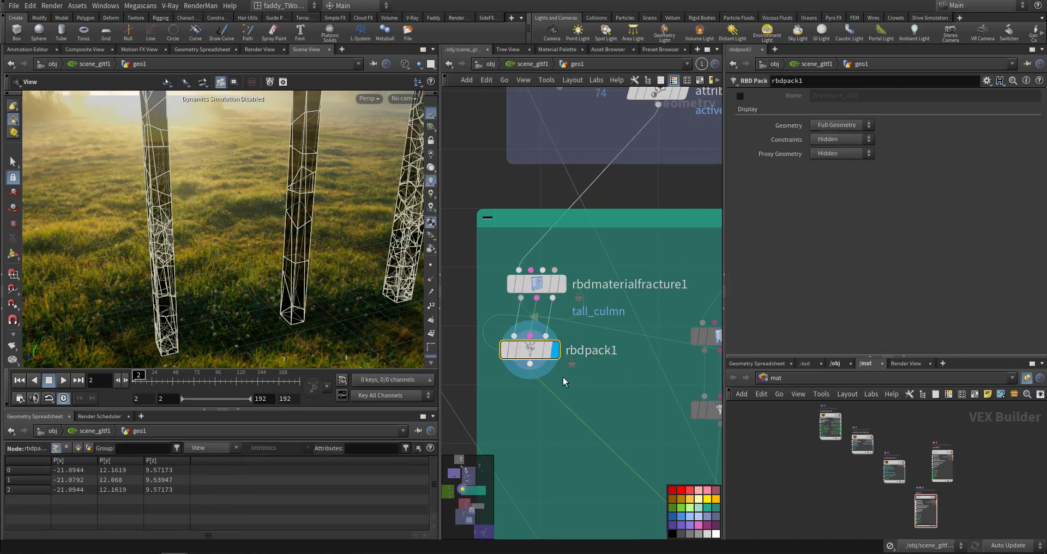
{"action": "left_click", "coordinate": [536, 283]}
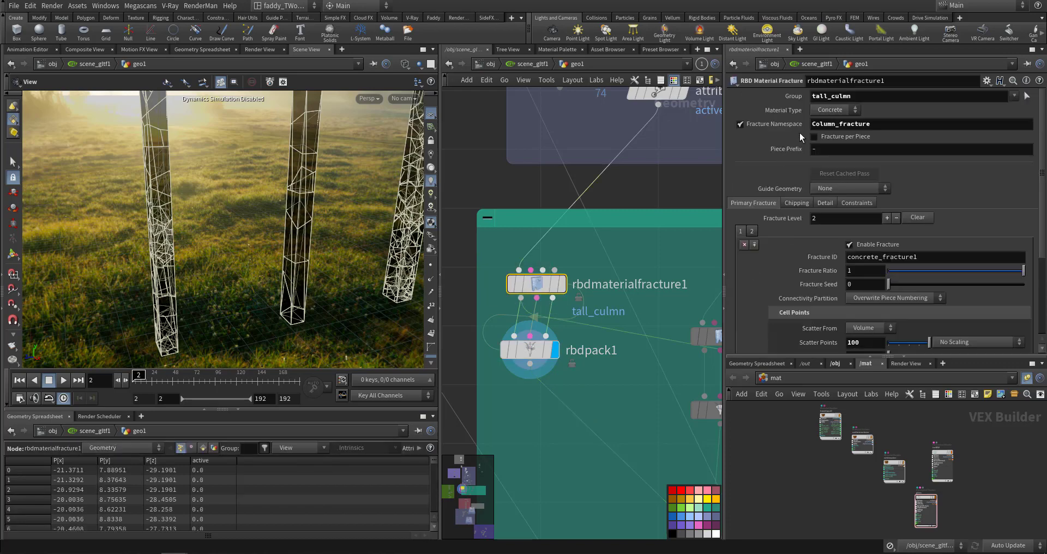
{"action": "mouse_move", "coordinate": [874, 299]}
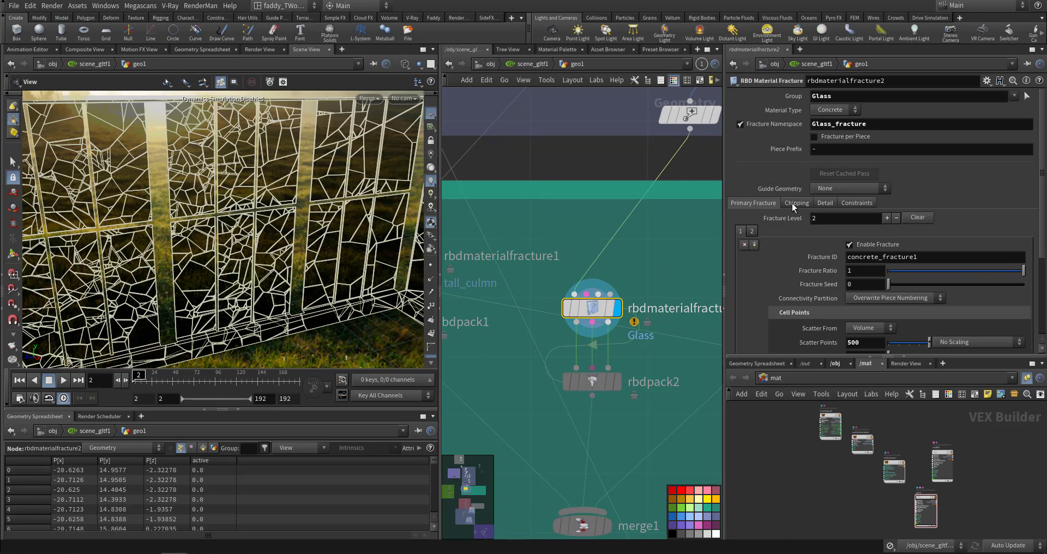
{"action": "mouse_move", "coordinate": [713, 276]}
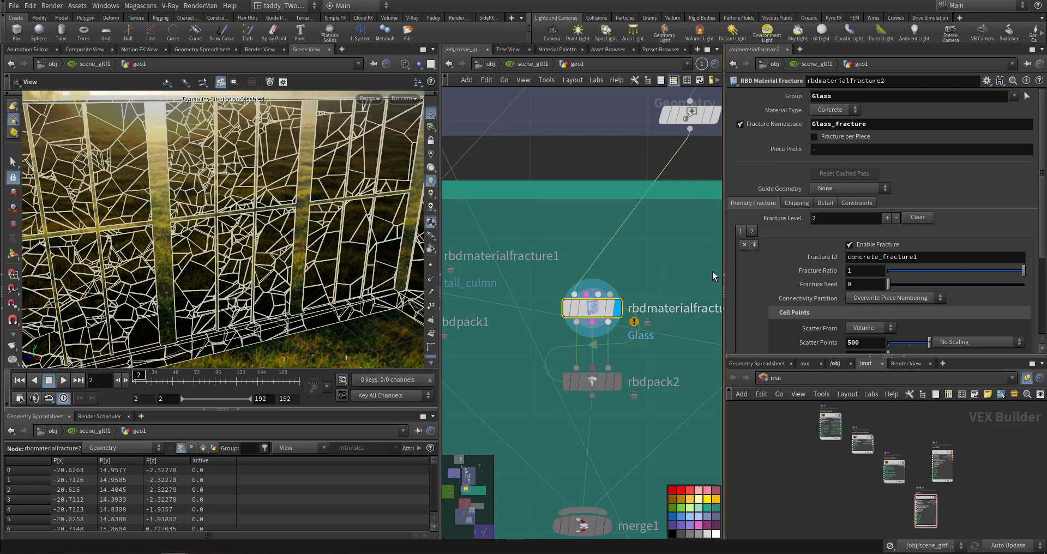
{"action": "left_click", "coordinate": [833, 110]}
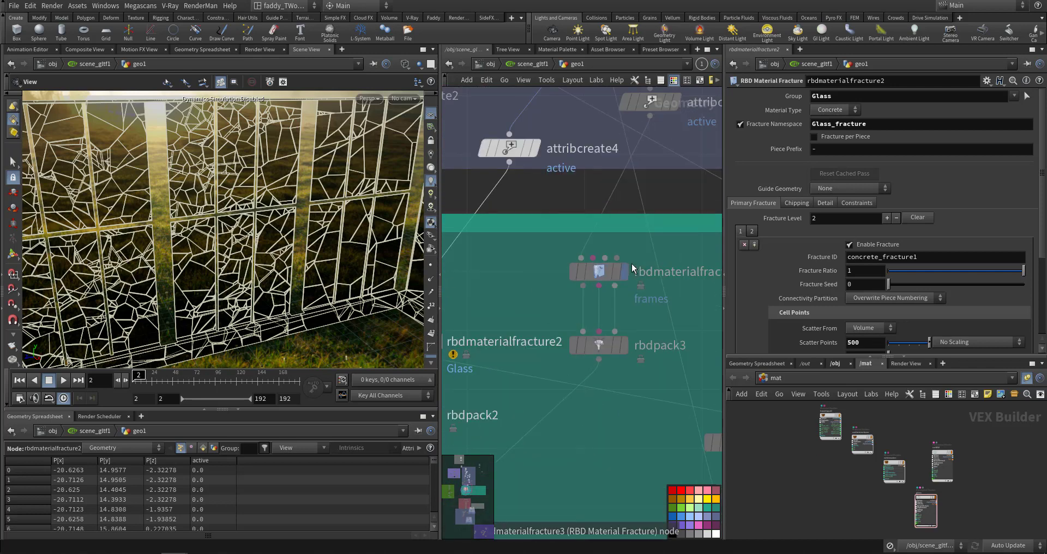
{"action": "left_click", "coordinate": [598, 271]}
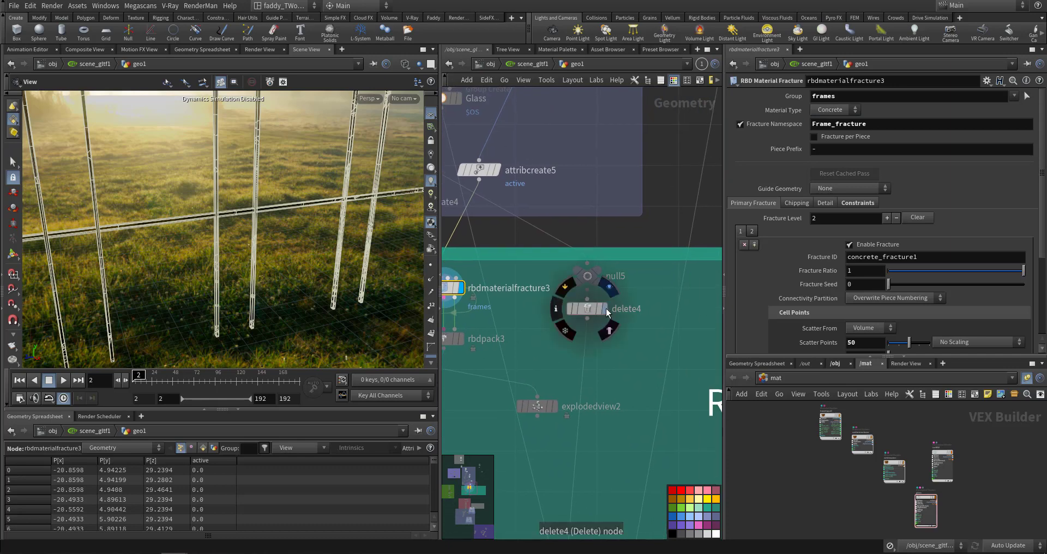
{"action": "left_click", "coordinate": [589, 309]}
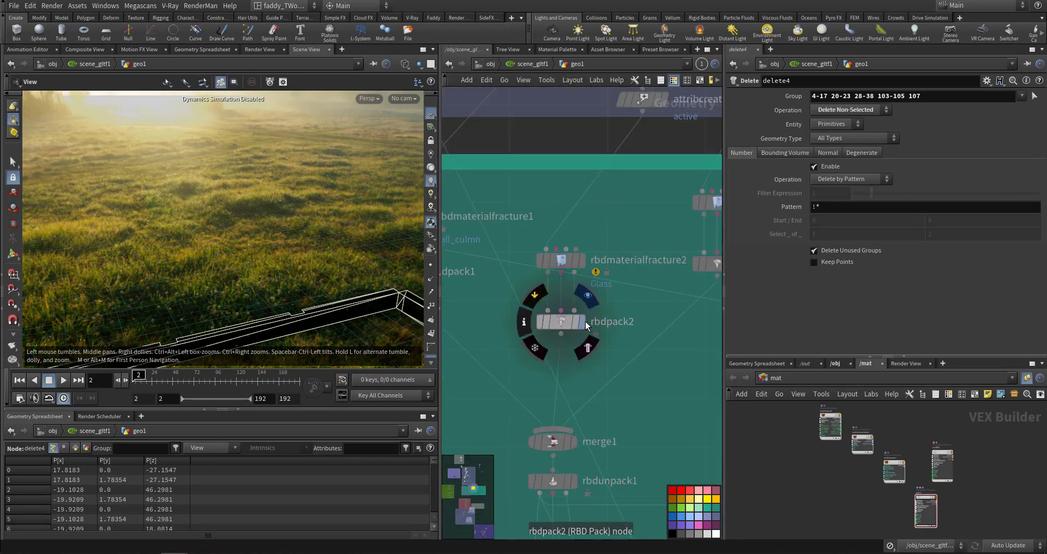
- Display rbdpack2's packed glass, merge1's combined wall pieces, then inspect rbdunpack1
{"action": "left_click", "coordinate": [561, 322]}
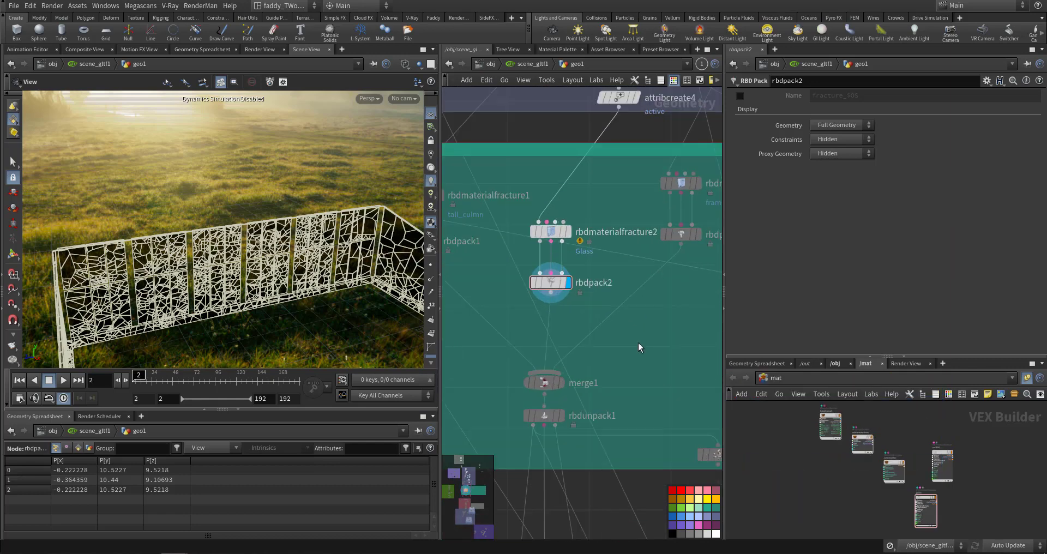
{"action": "left_click", "coordinate": [559, 308]}
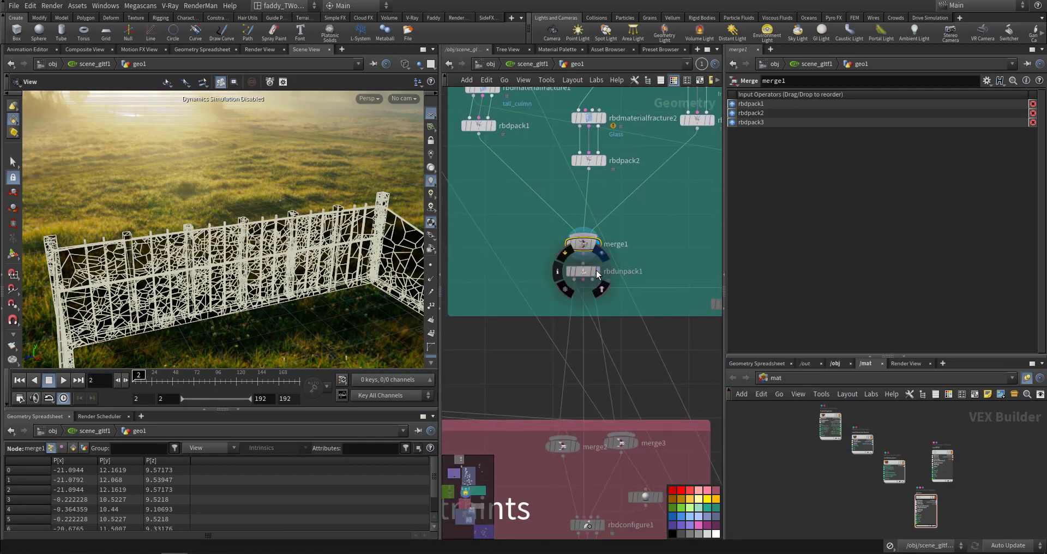
{"action": "left_click", "coordinate": [580, 271]}
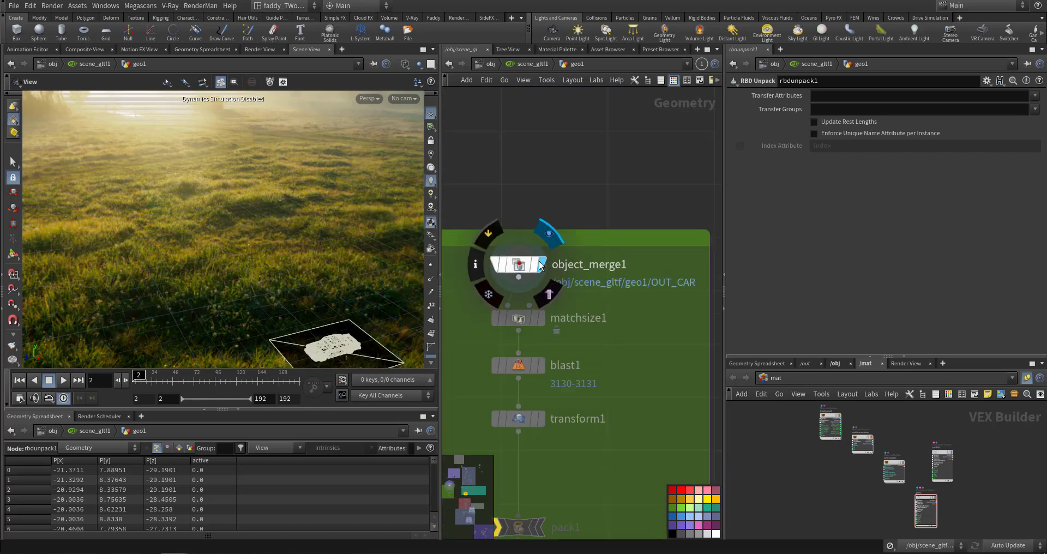
- Step the car through object_merge1, matchsize1, blast1, transform1 and assemble2
{"action": "left_click", "coordinate": [517, 264]}
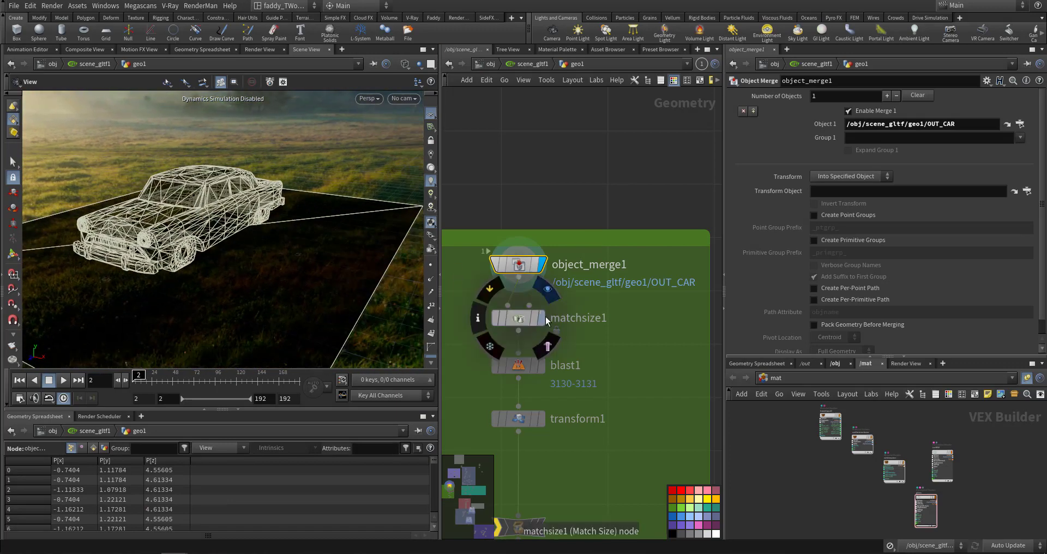
{"action": "left_click", "coordinate": [519, 318]}
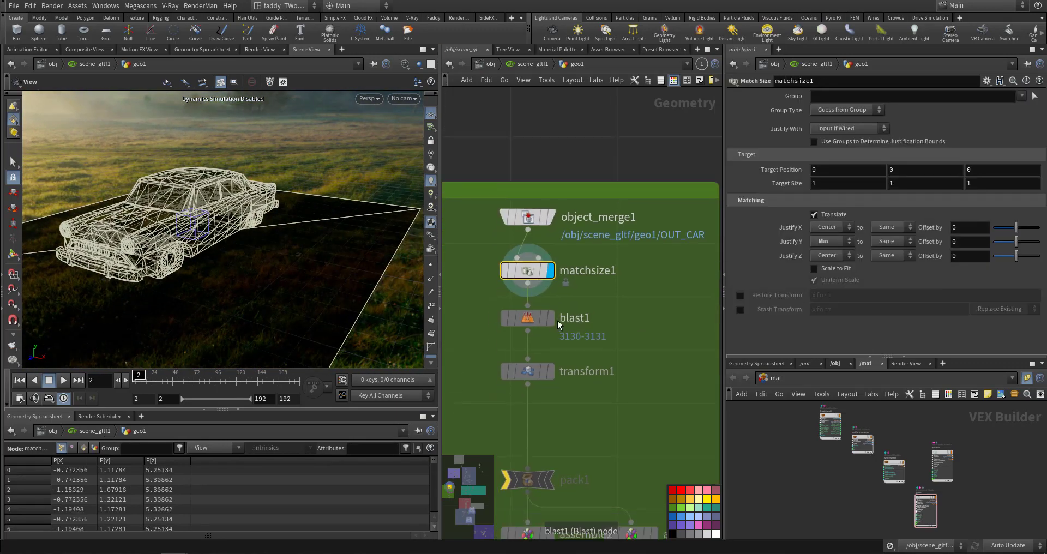
{"action": "left_click", "coordinate": [527, 318]}
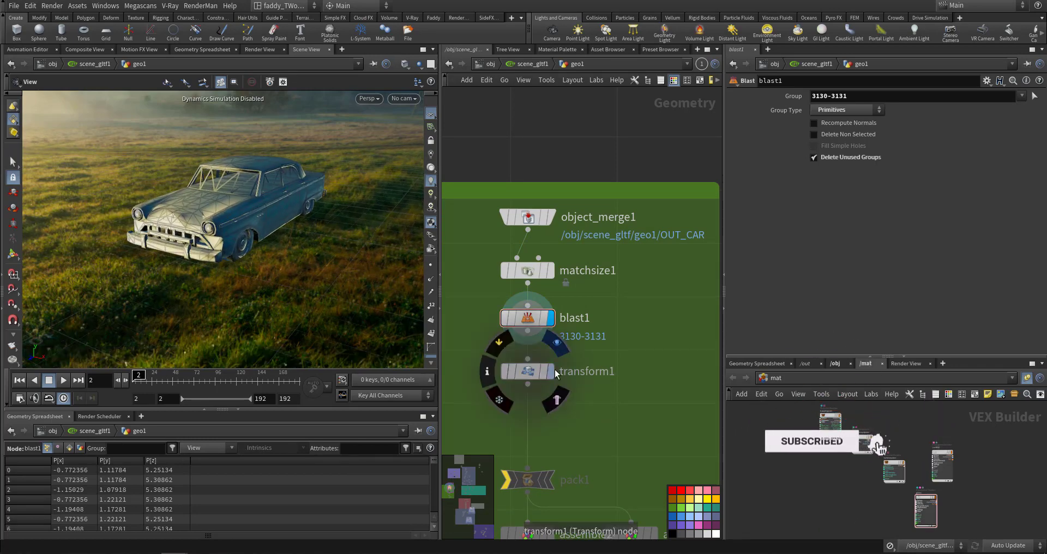
{"action": "left_click", "coordinate": [526, 372]}
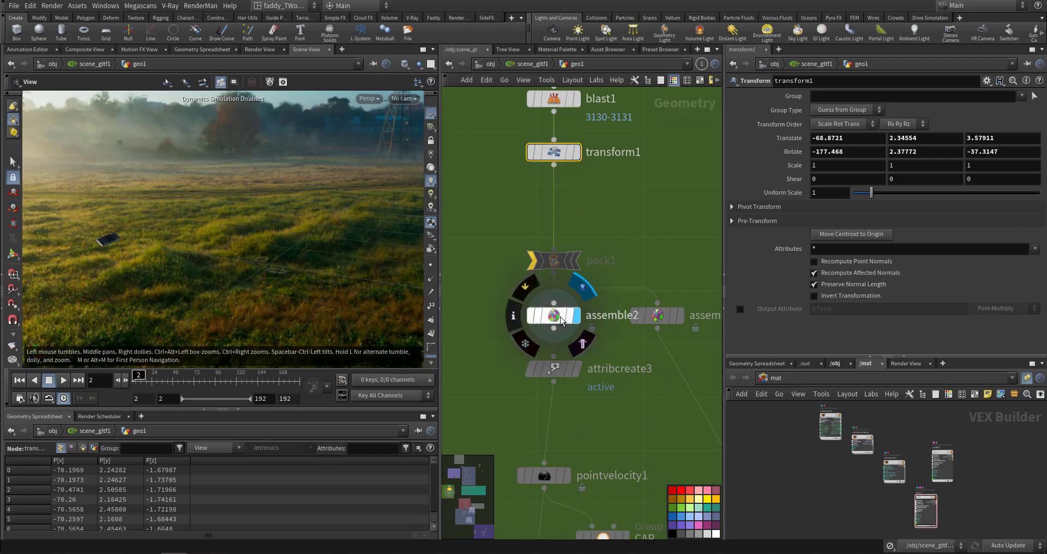
{"action": "mouse_move", "coordinate": [553, 319]}
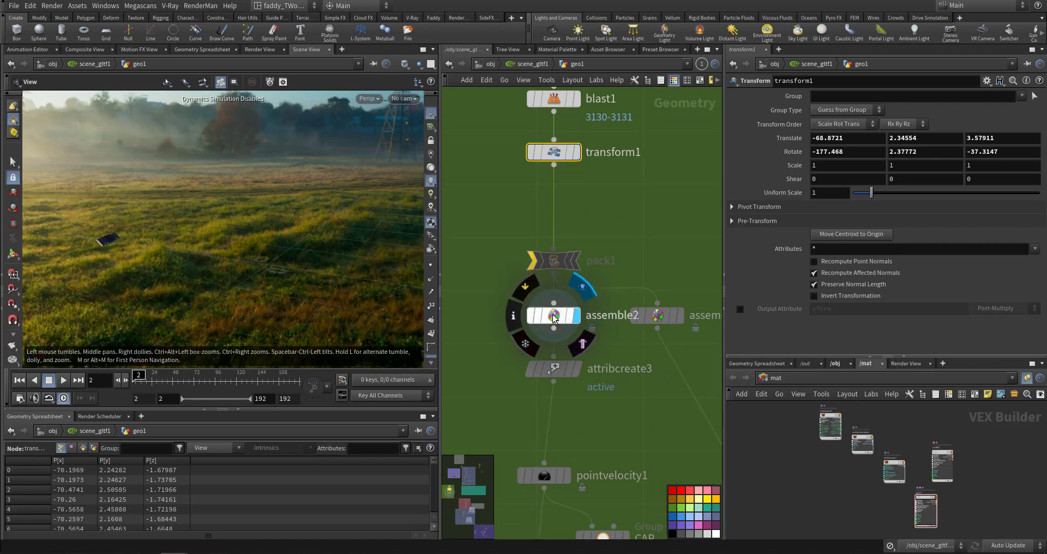
{"action": "left_click", "coordinate": [553, 314]}
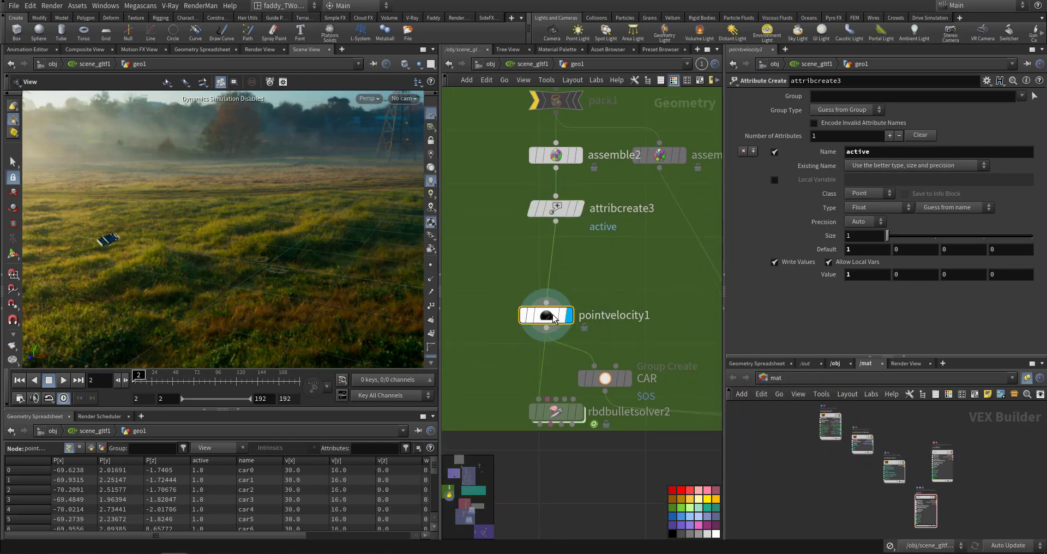
{"action": "left_click", "coordinate": [545, 316]}
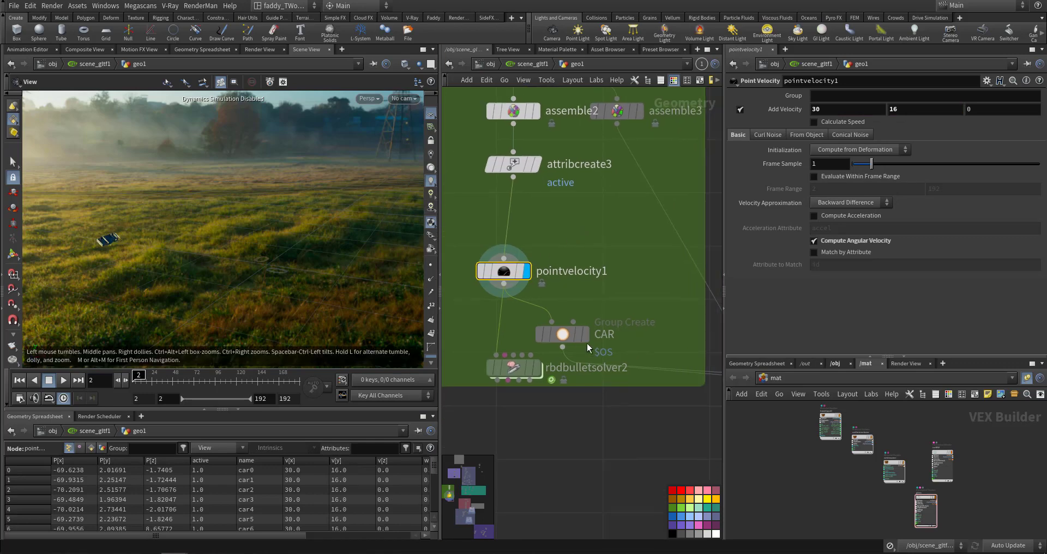
{"action": "left_click", "coordinate": [561, 333]}
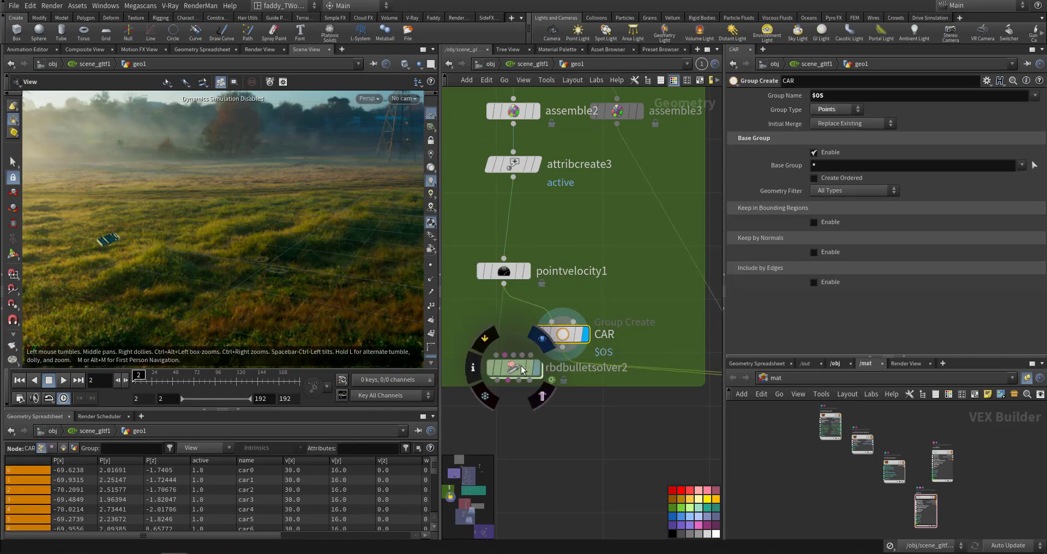
{"action": "left_click", "coordinate": [512, 367]}
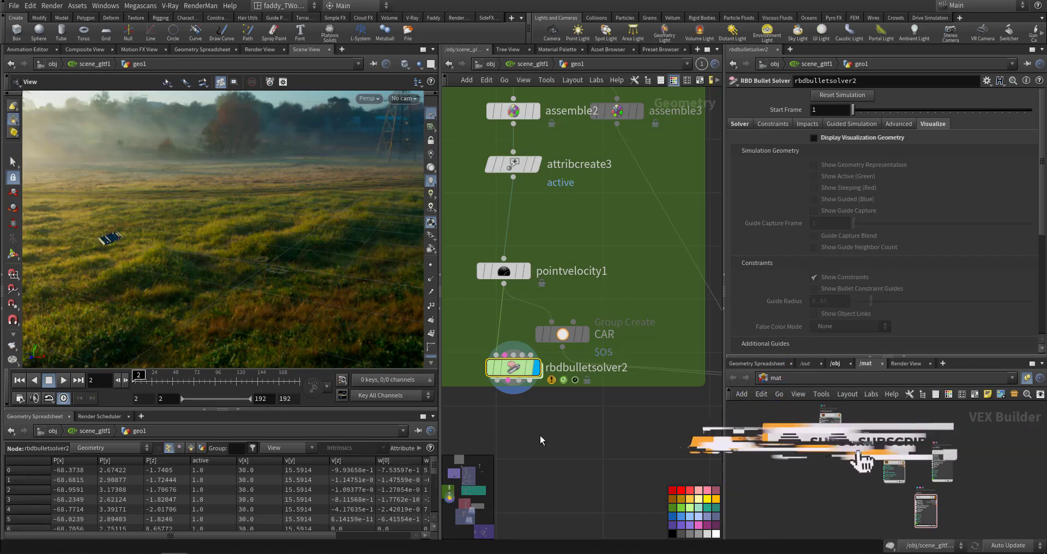
{"action": "left_click", "coordinate": [62, 380]}
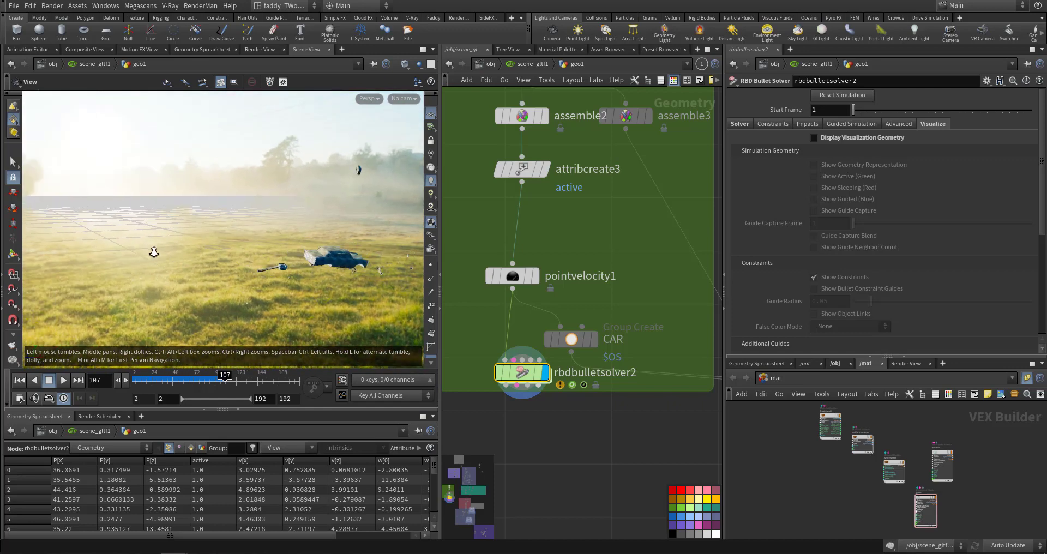
{"action": "left_click", "coordinate": [20, 380]}
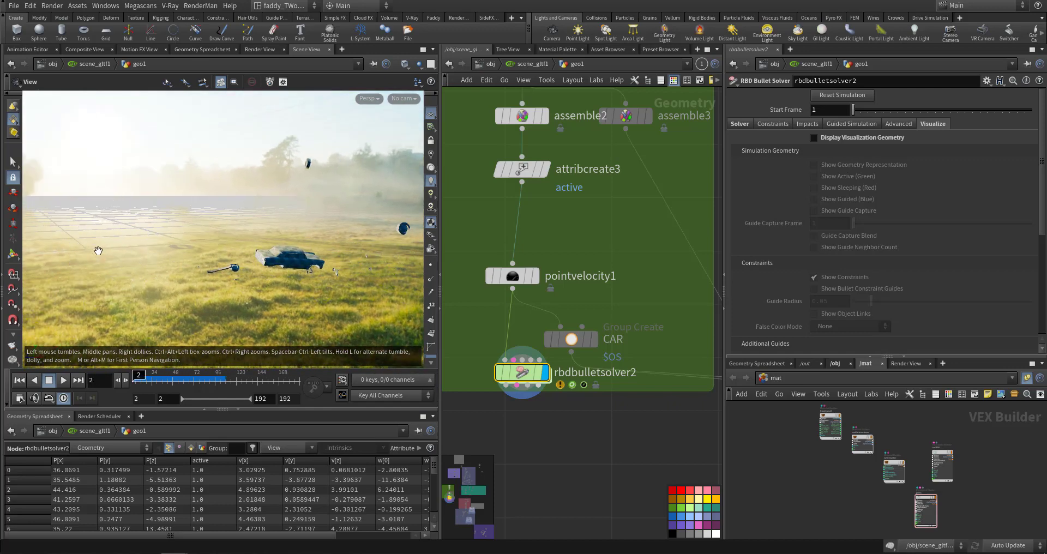
{"action": "left_click", "coordinate": [64, 380]}
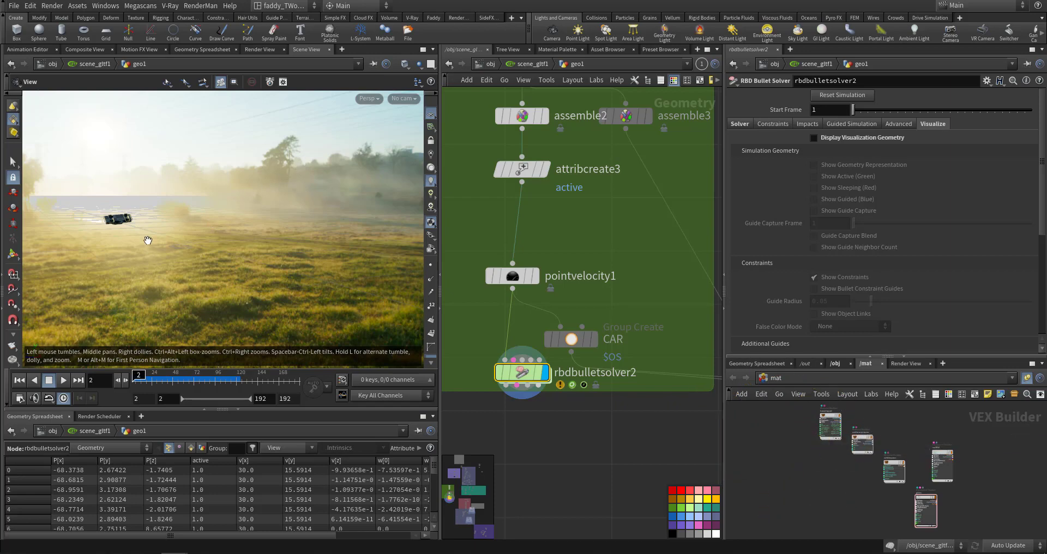
{"action": "left_click", "coordinate": [63, 380]}
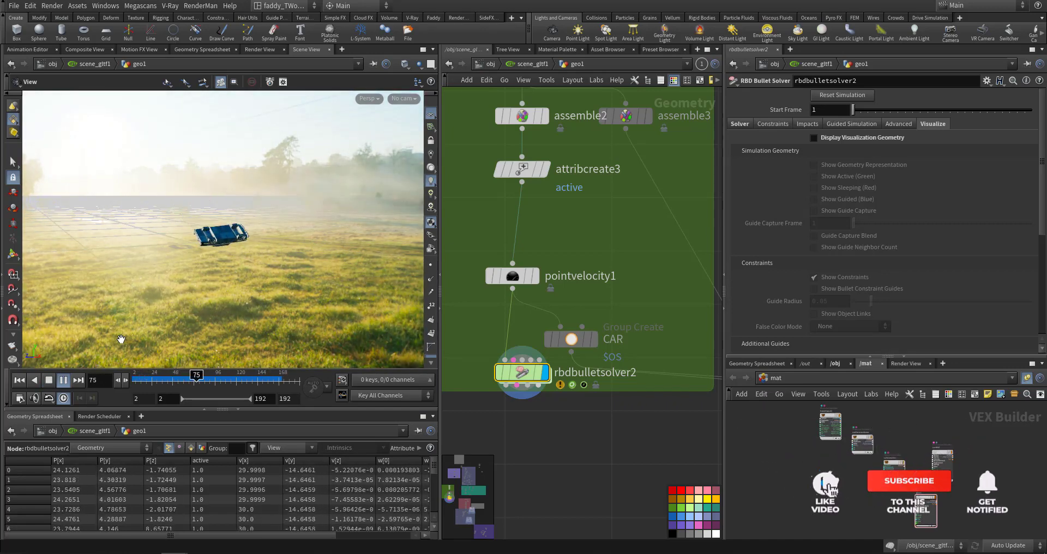
{"action": "left_click", "coordinate": [63, 380]}
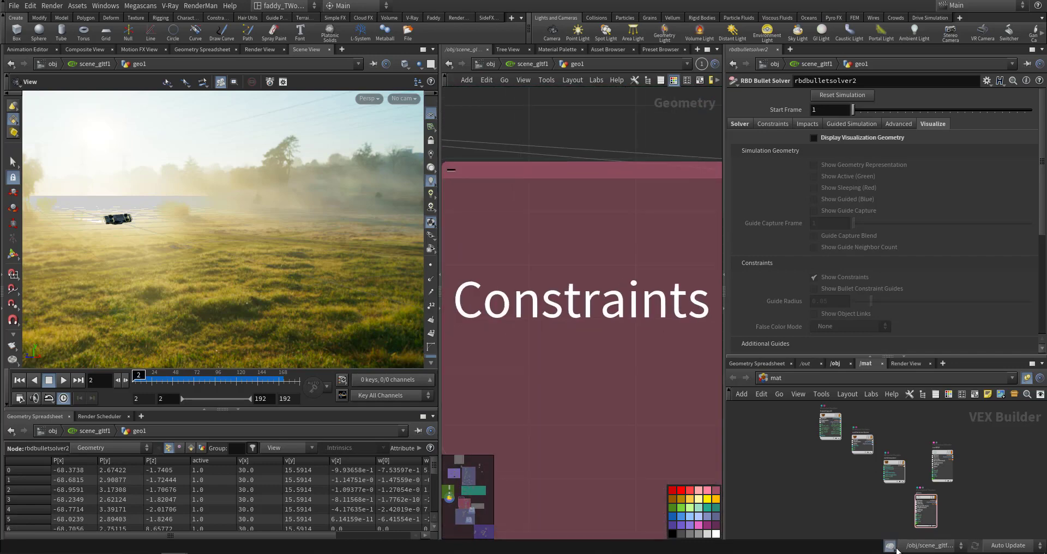
{"action": "mouse_move", "coordinate": [613, 433]}
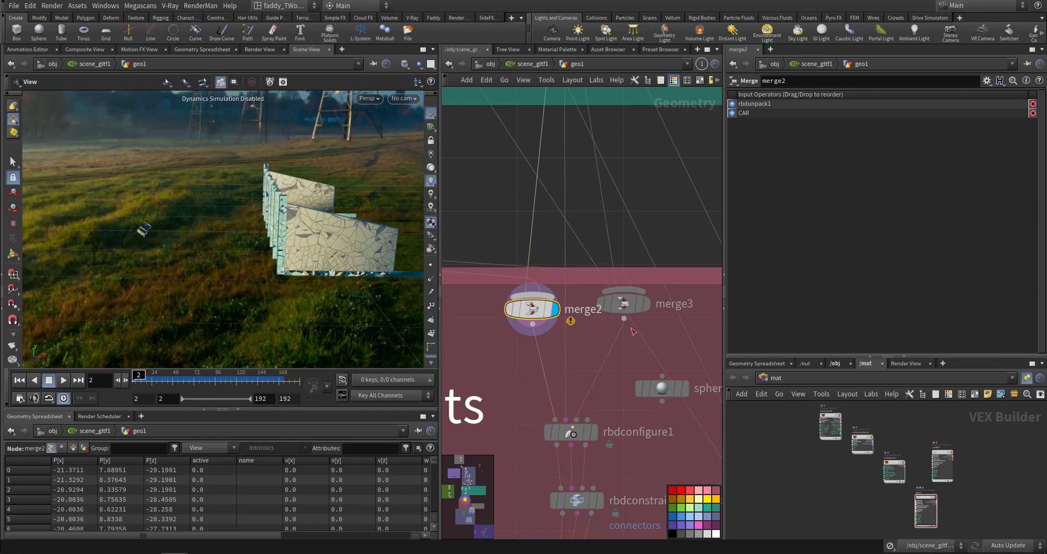
- Check merge2's inputs, then view rbdconfigure1's Bullet Data and Concrete material settings
{"action": "left_click", "coordinate": [625, 304]}
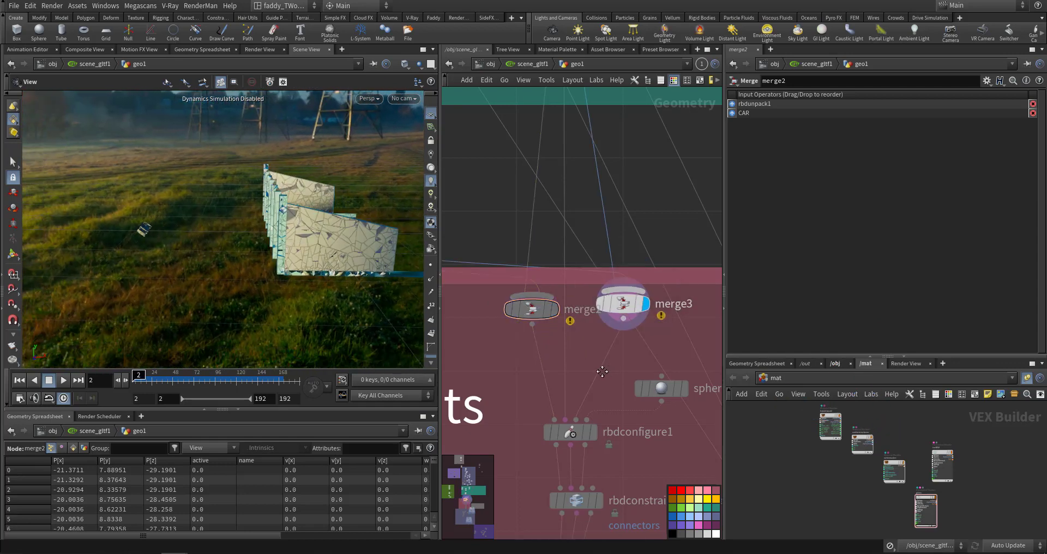
{"action": "scroll", "scroll_direction": "down", "scroll_amount": 3}
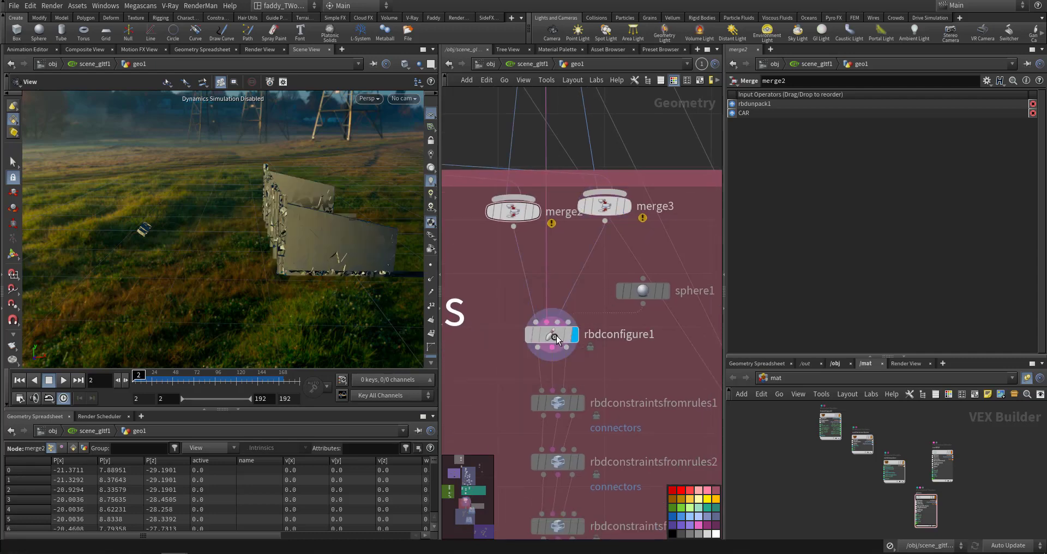
{"action": "left_click", "coordinate": [551, 334]}
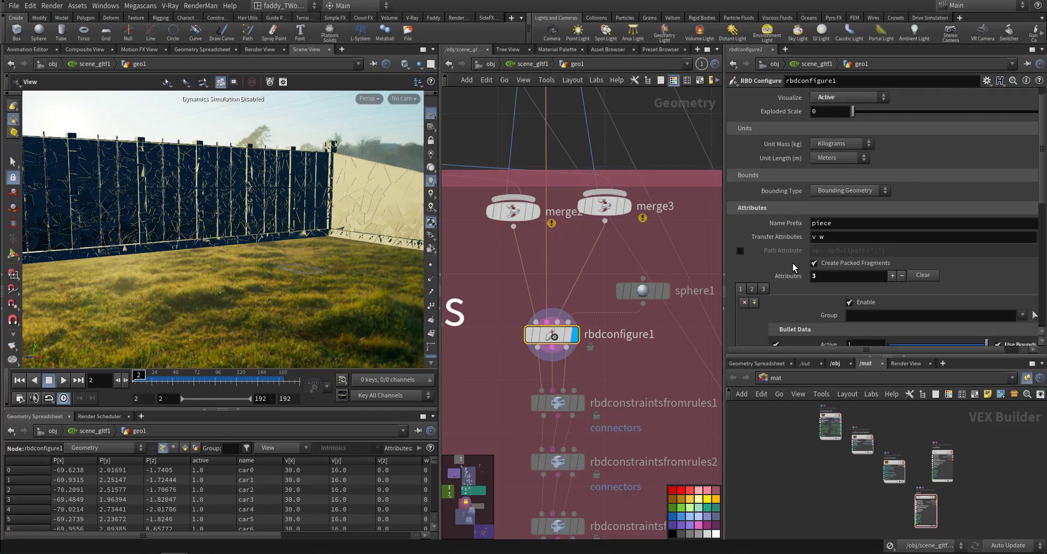
{"action": "scroll", "scroll_direction": "down", "scroll_amount": 3}
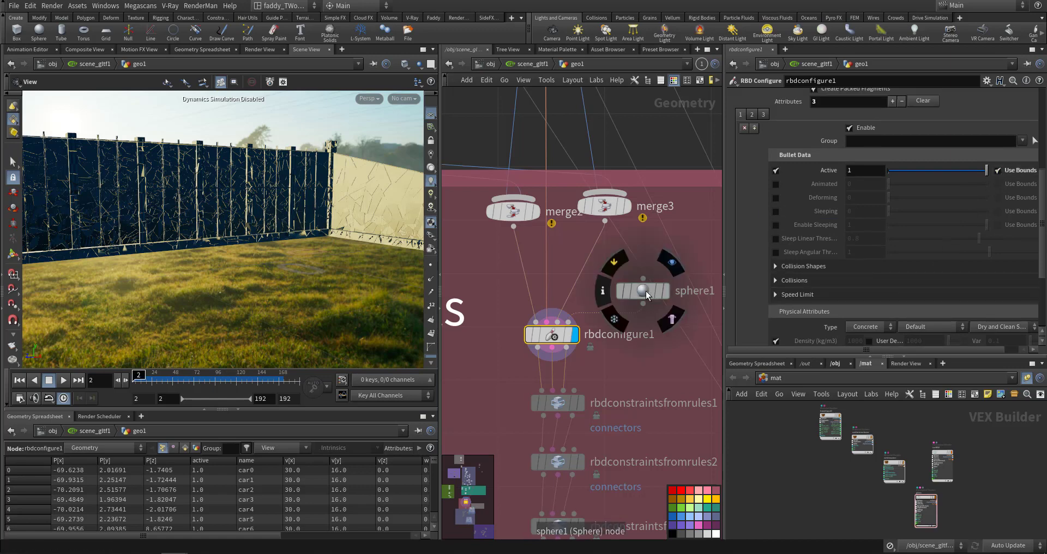
- Display sphere1, the radius 9.5 proxy sphere against the fractured wall
{"action": "left_click", "coordinate": [641, 290]}
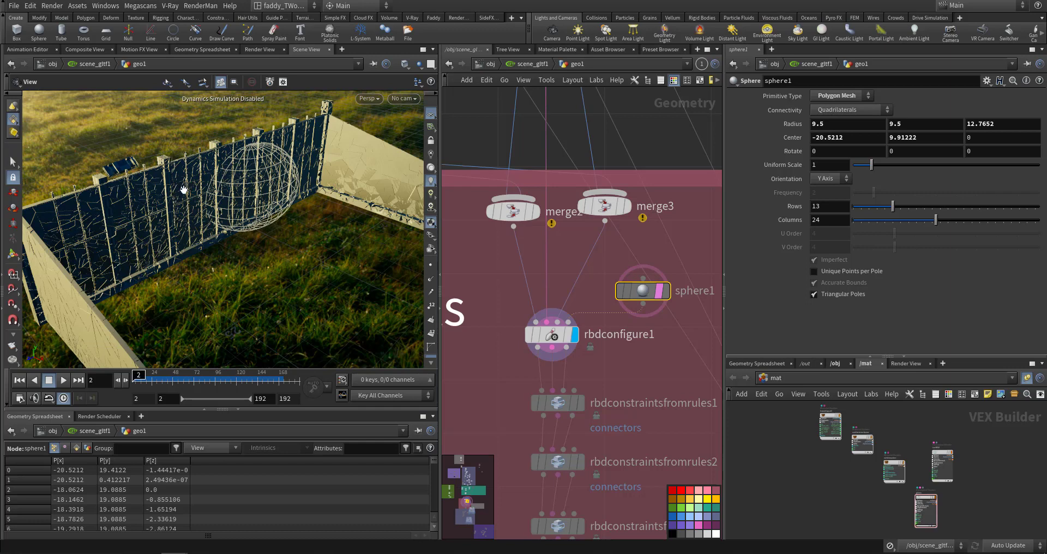
{"action": "mouse_move", "coordinate": [651, 372]}
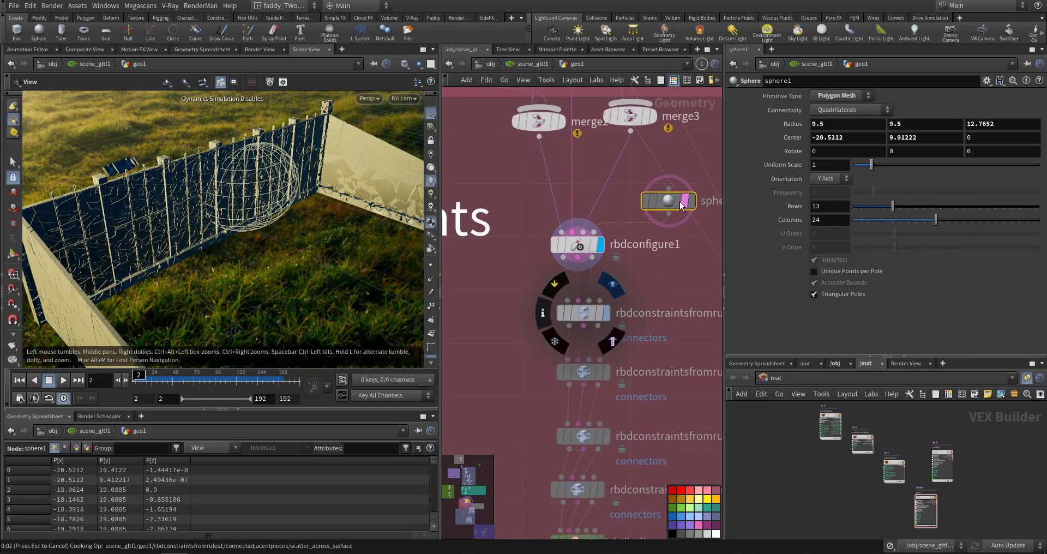
- Review constraint rules for glass-to-column, glass-to-frames, frames-to-tall-column and column-to-base
{"action": "left_click", "coordinate": [582, 313]}
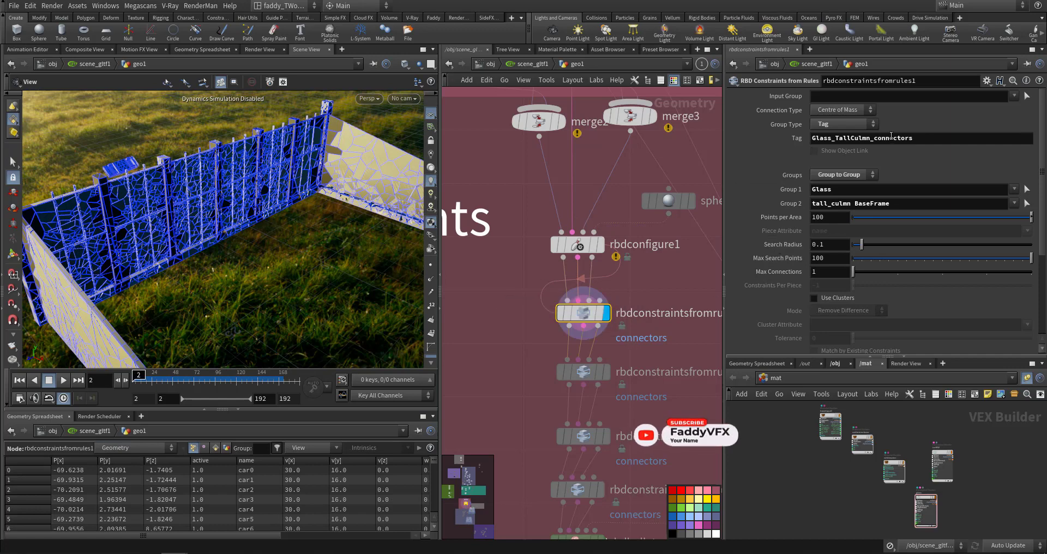
{"action": "mouse_move", "coordinate": [282, 182]}
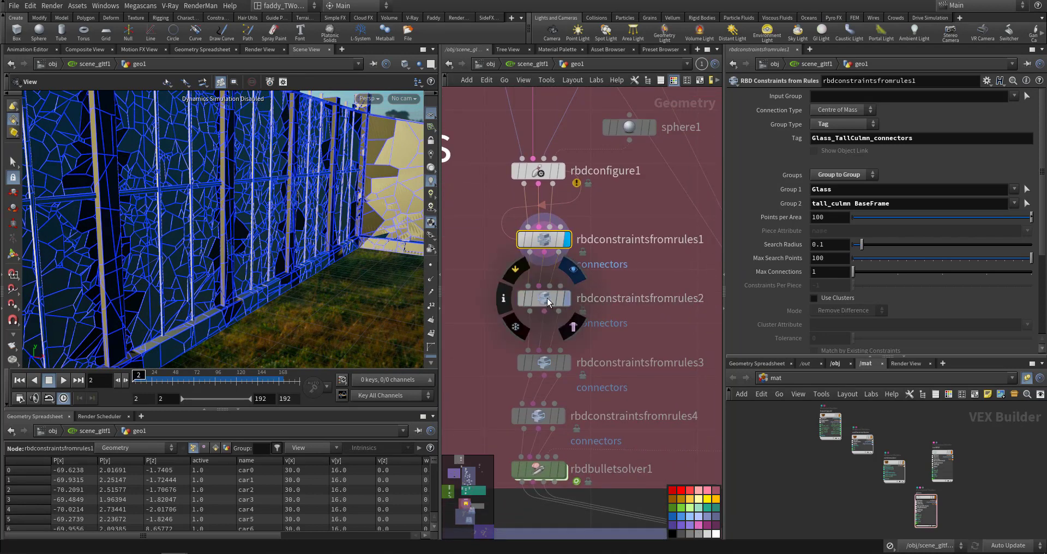
{"action": "left_click", "coordinate": [543, 298]}
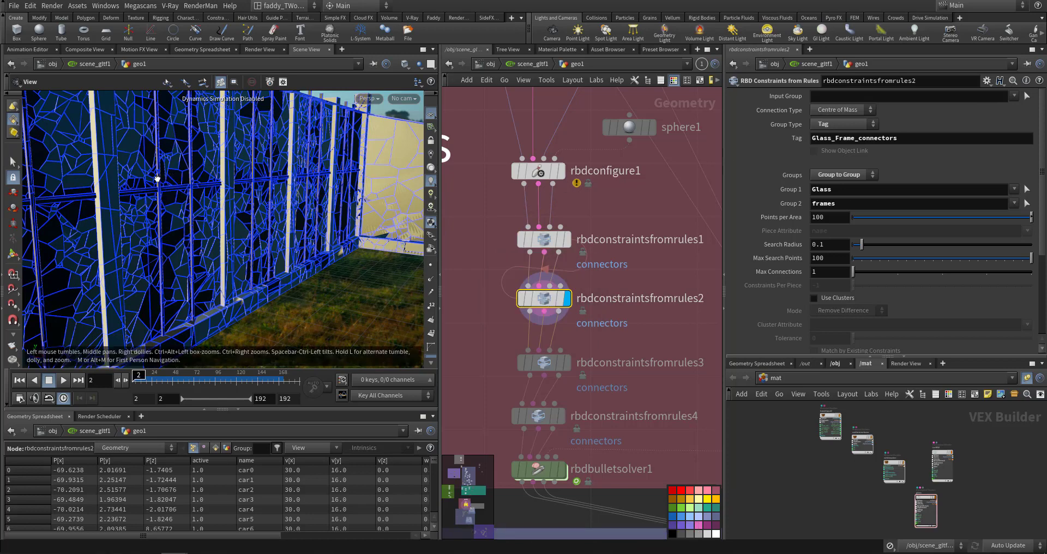
{"action": "left_click_drag", "start_coordinate": [157, 177], "coordinate": [182, 127]}
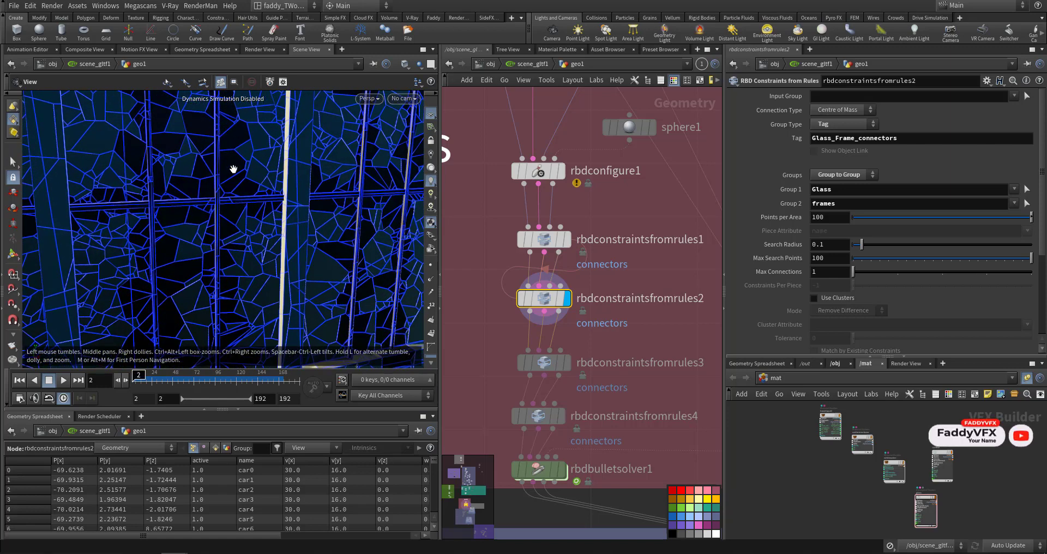
{"action": "mouse_move", "coordinate": [299, 167]}
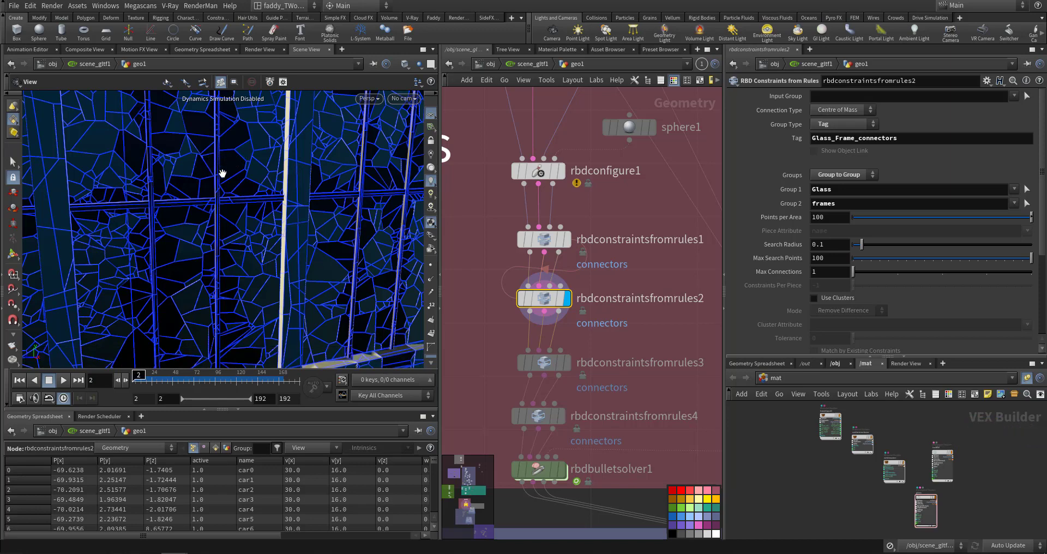
{"action": "mouse_move", "coordinate": [488, 322]}
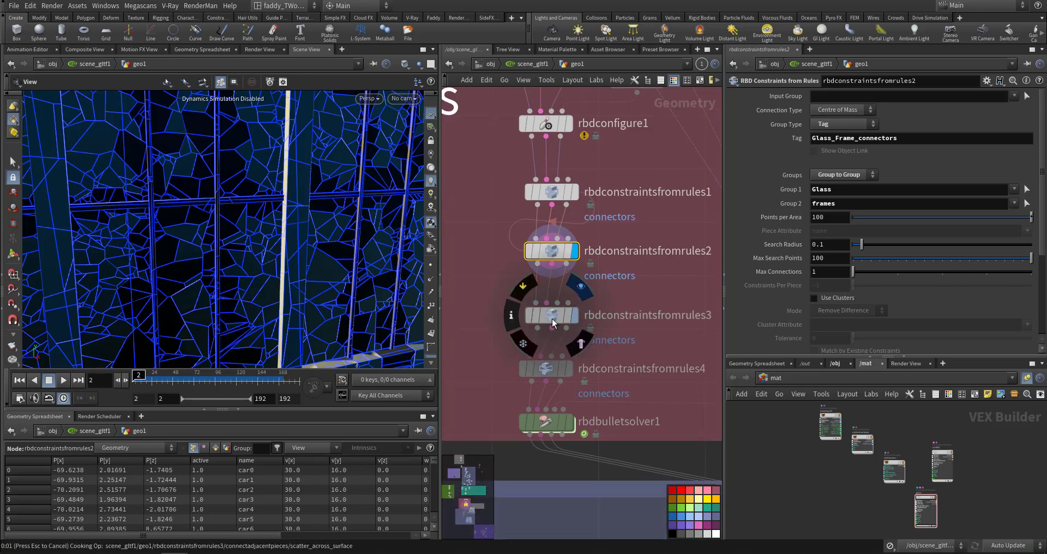
{"action": "left_click", "coordinate": [551, 315]}
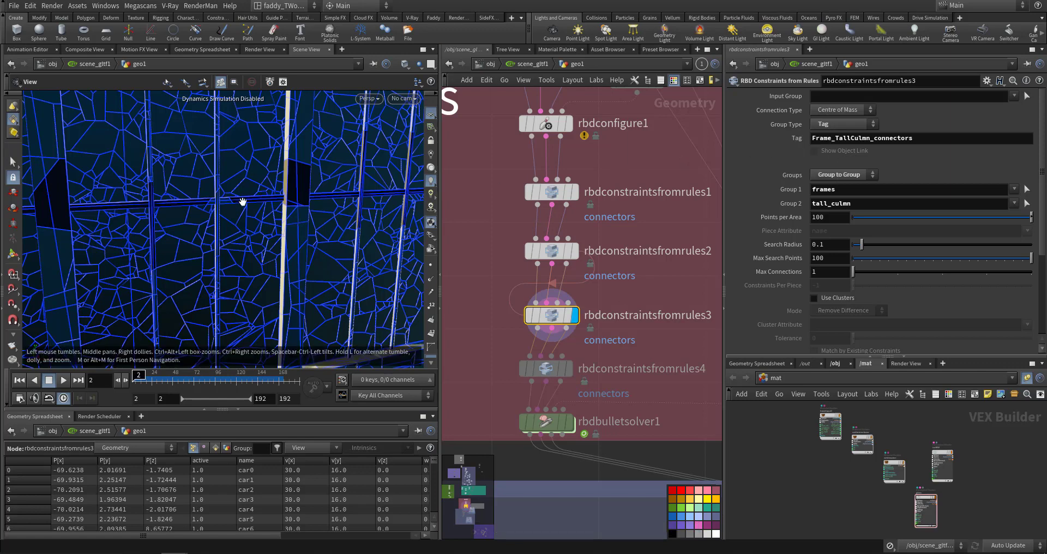
{"action": "mouse_move", "coordinate": [454, 342]}
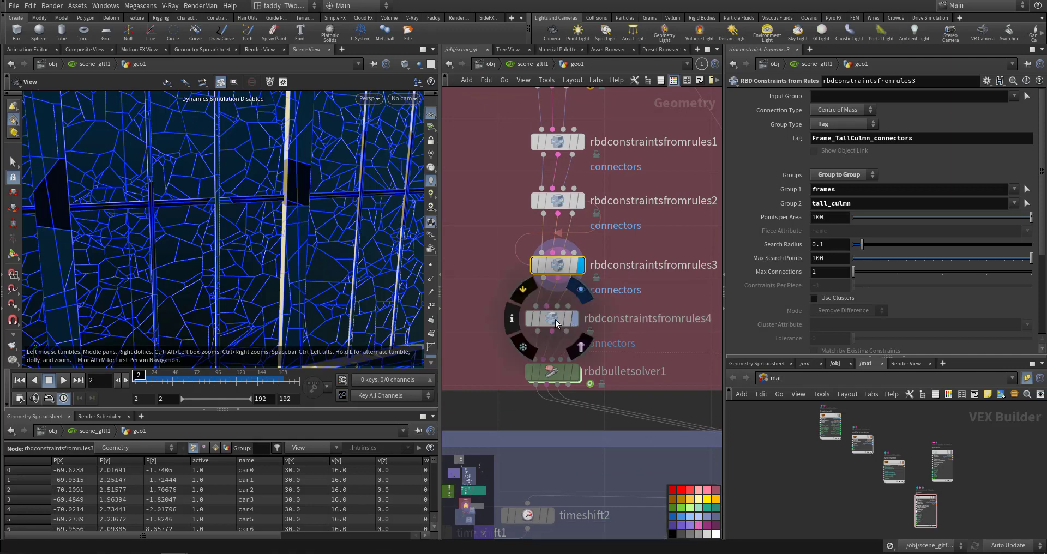
{"action": "left_click", "coordinate": [554, 318]}
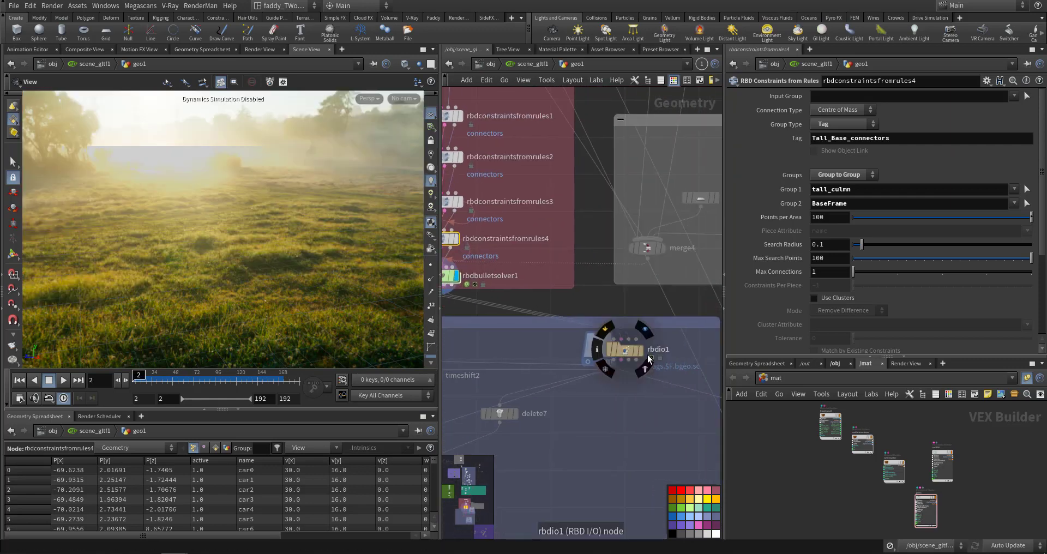
- Load rbdio1's frags.$F.bgeo.sc cache and scrub frames 42–50 to view the impact
{"action": "left_click", "coordinate": [624, 349]}
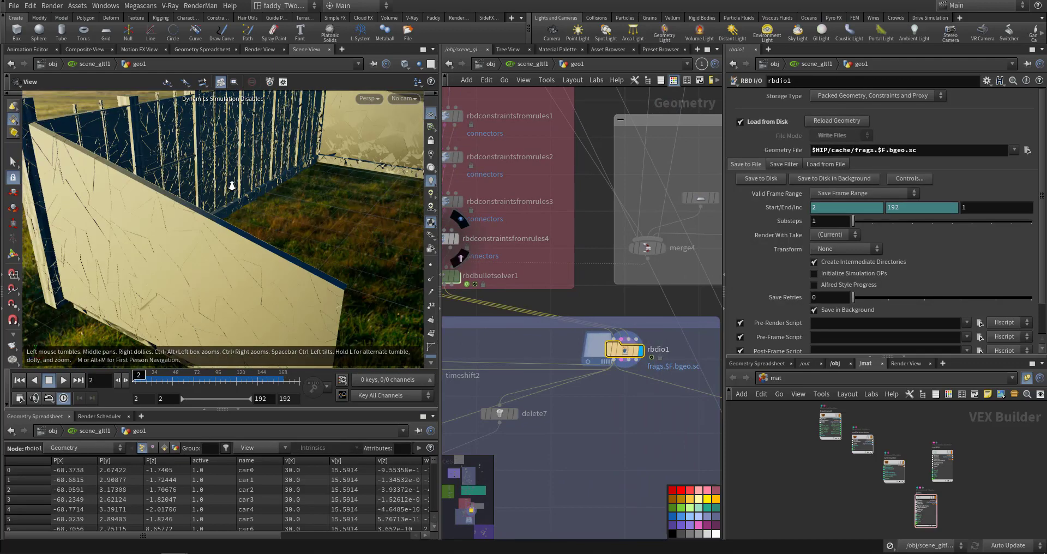
{"action": "left_click", "coordinate": [63, 380]}
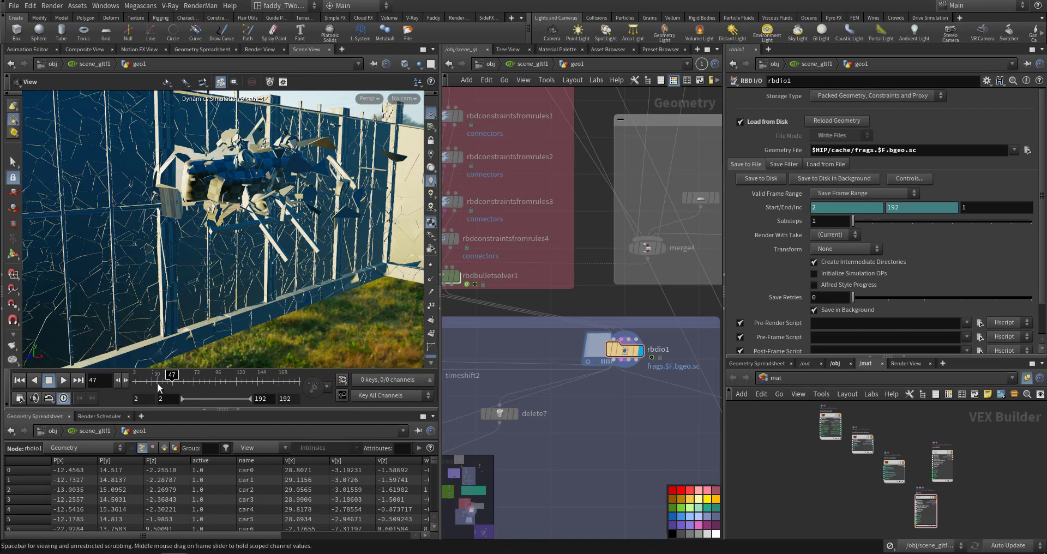
{"action": "left_click_drag", "start_coordinate": [171, 374], "coordinate": [163, 374]}
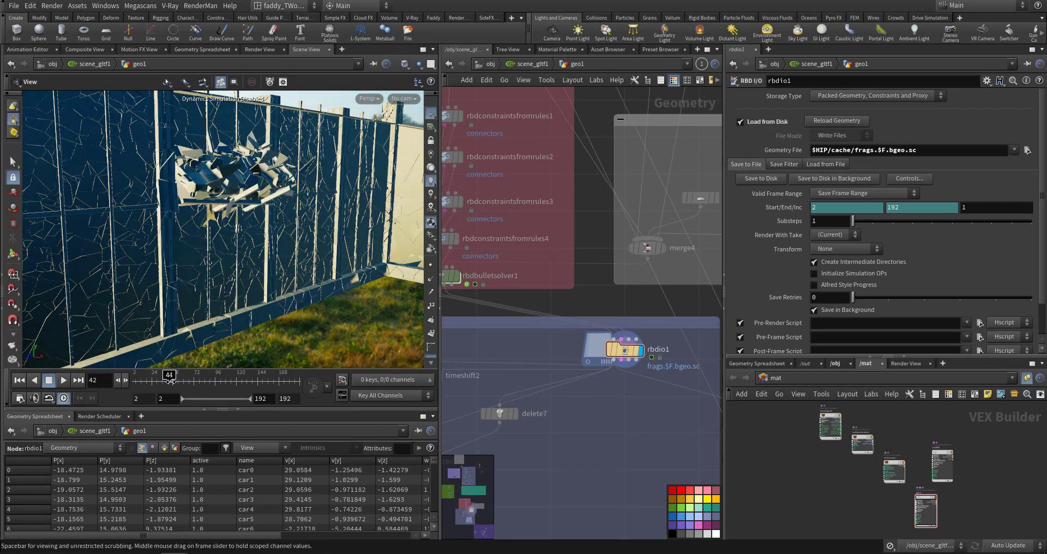
{"action": "left_click_drag", "start_coordinate": [171, 379], "coordinate": [181, 379]}
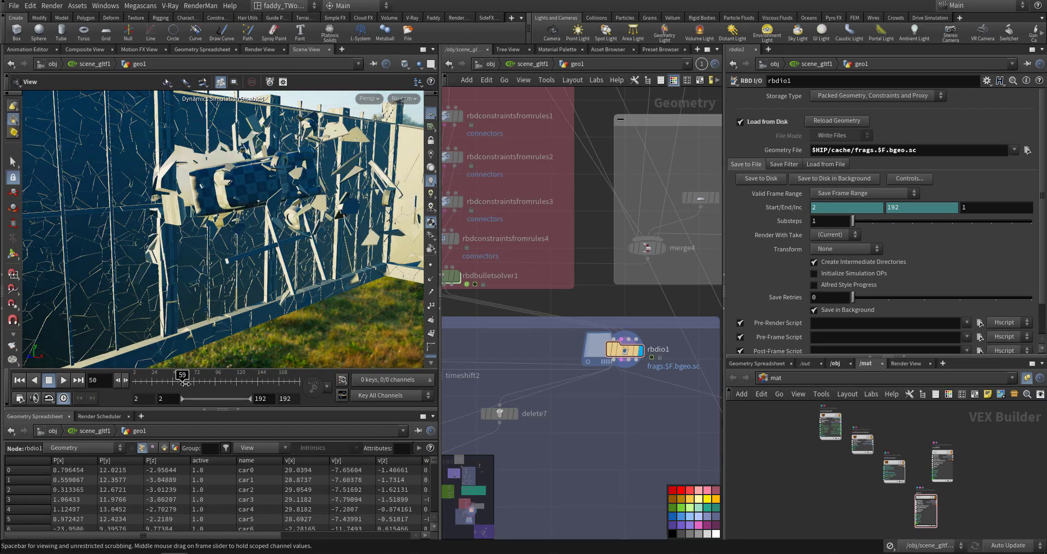
{"action": "left_click_drag", "start_coordinate": [183, 375], "coordinate": [194, 375]}
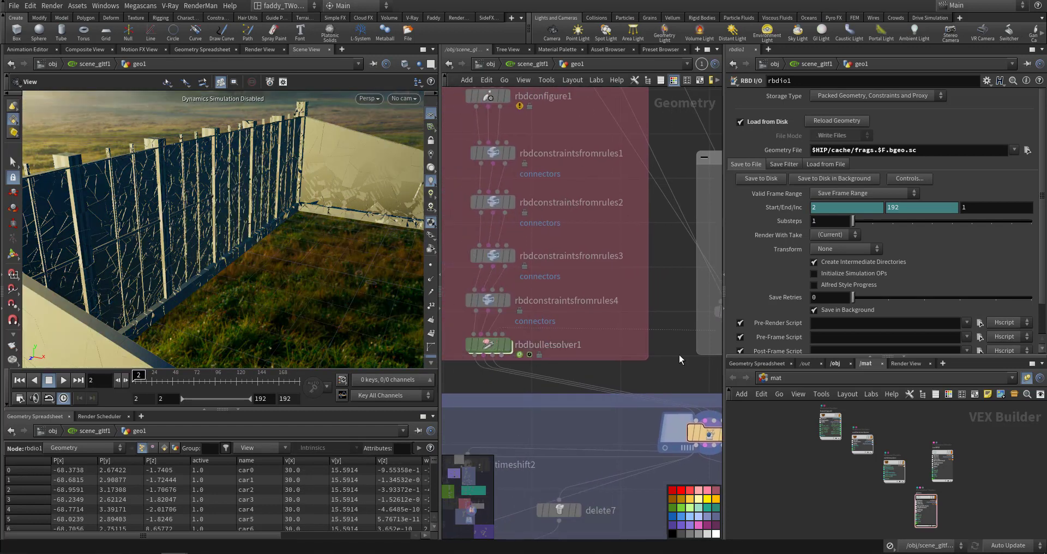
- Display merge4's walls, pool, roof and ground grid and orbit around the building
{"action": "left_click", "coordinate": [634, 313]}
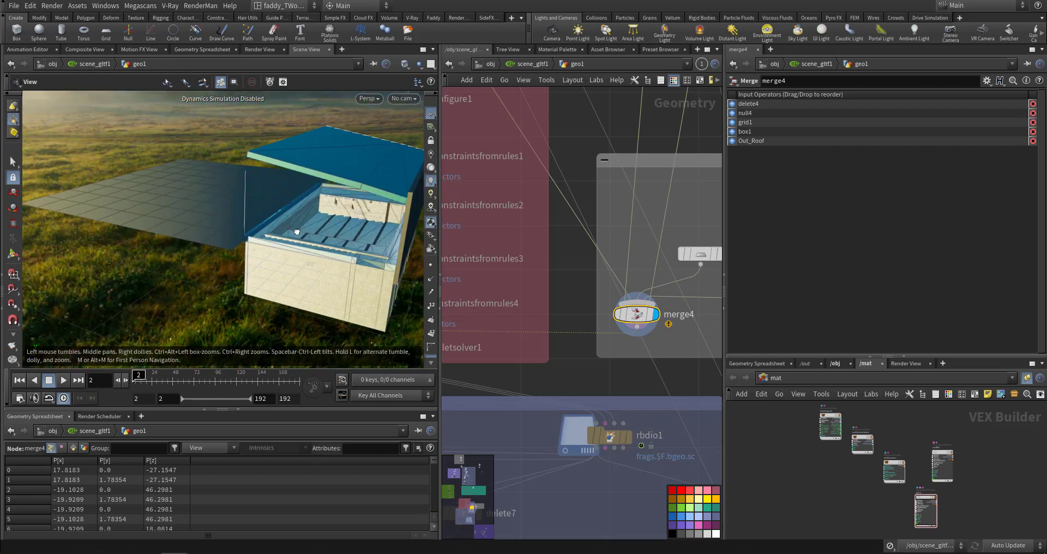
{"action": "left_click_drag", "start_coordinate": [297, 232], "coordinate": [325, 261]}
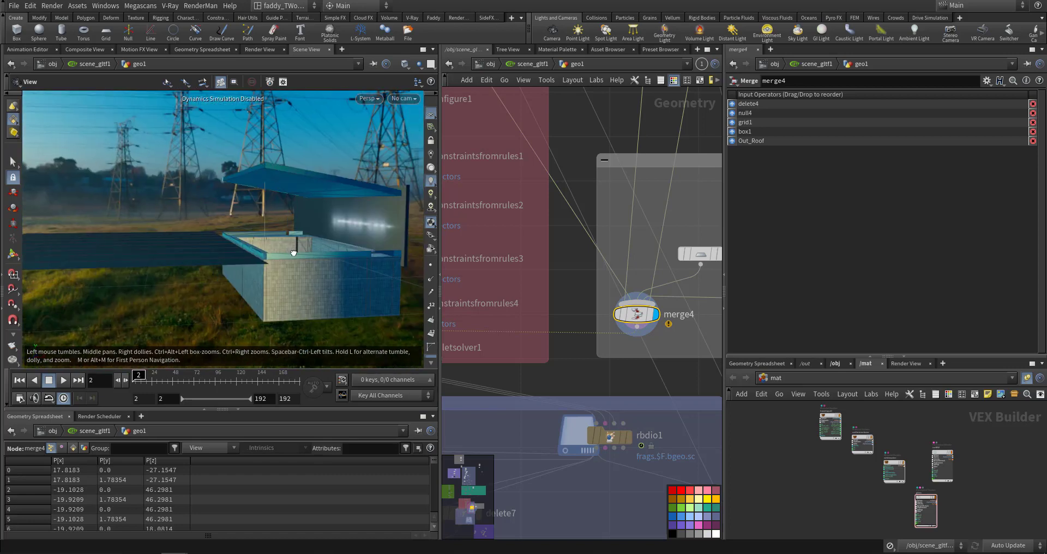
{"action": "left_click_drag", "start_coordinate": [292, 253], "coordinate": [318, 139]}
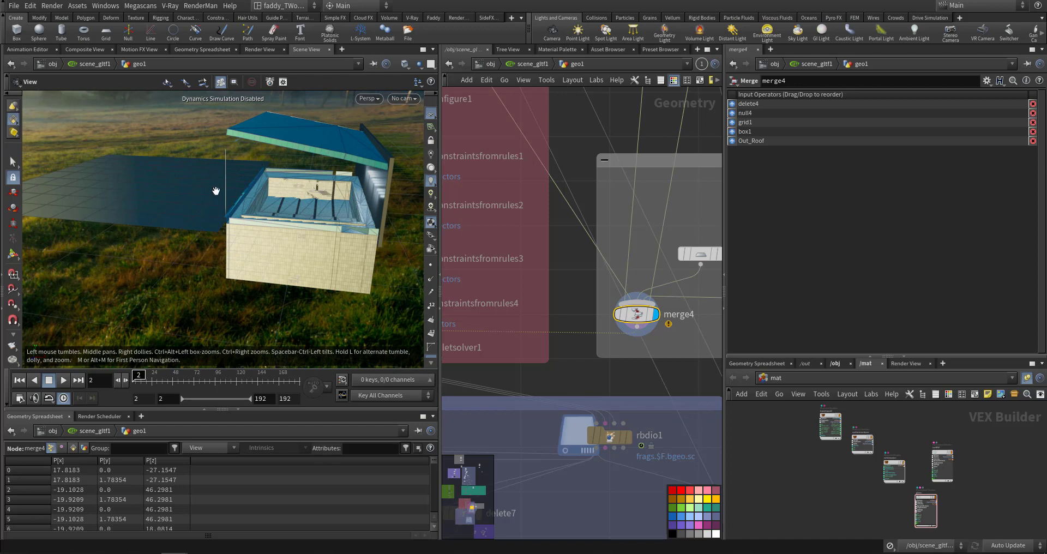
{"action": "mouse_move", "coordinate": [205, 174]}
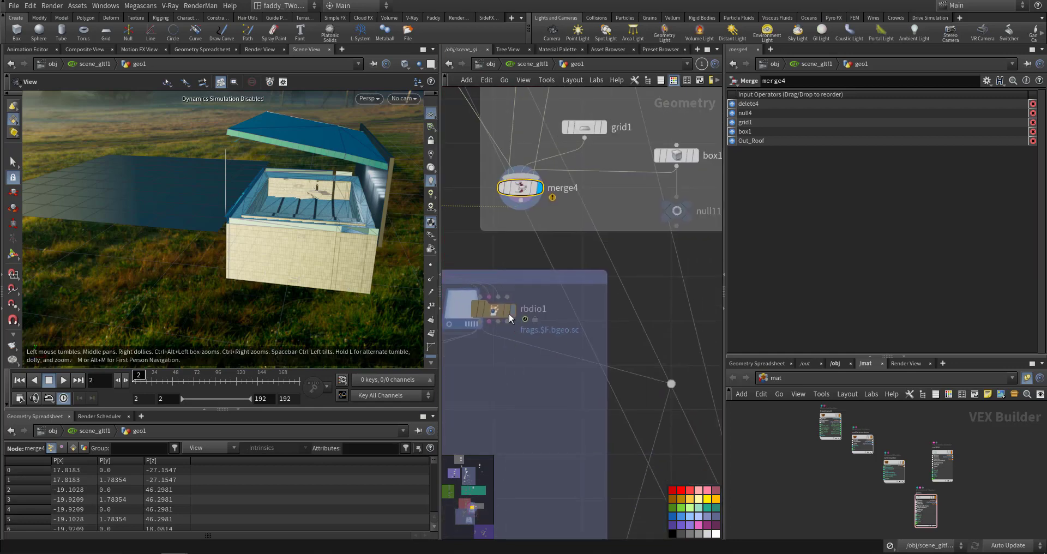
{"action": "left_click", "coordinate": [494, 310]}
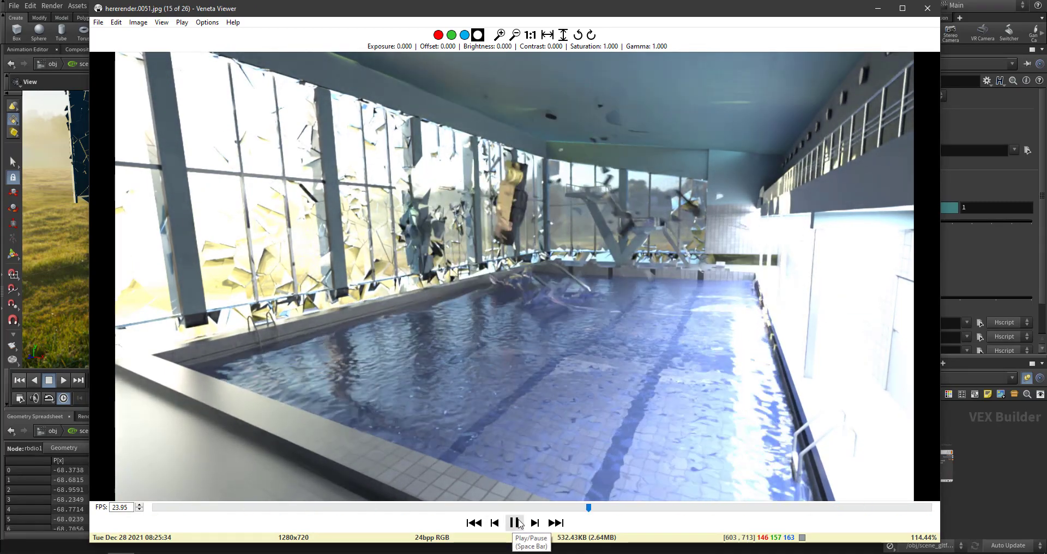
- Pause the hererender sequence at frame 19 of 26
{"action": "left_click", "coordinate": [515, 523]}
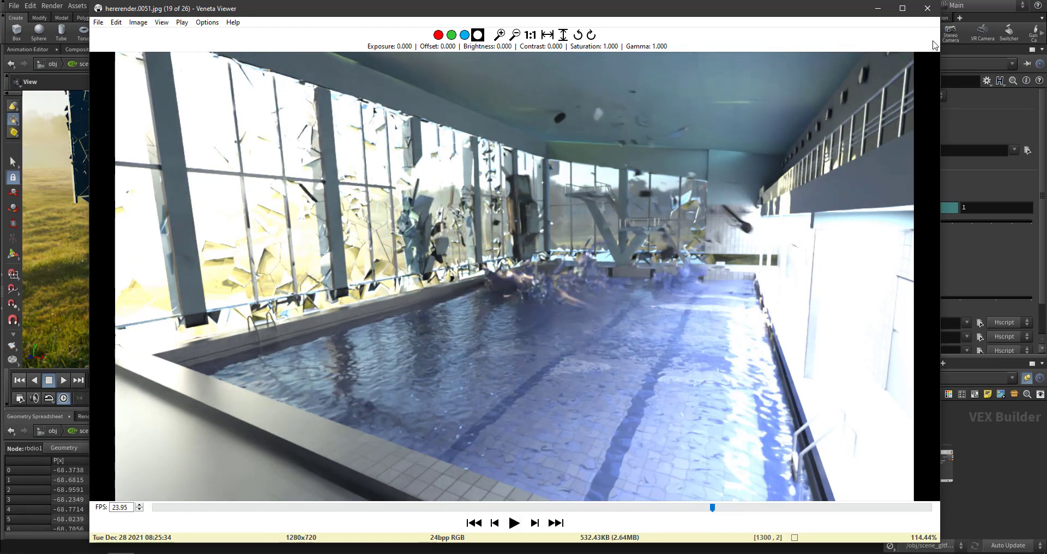
{"action": "mouse_move", "coordinate": [927, 8]}
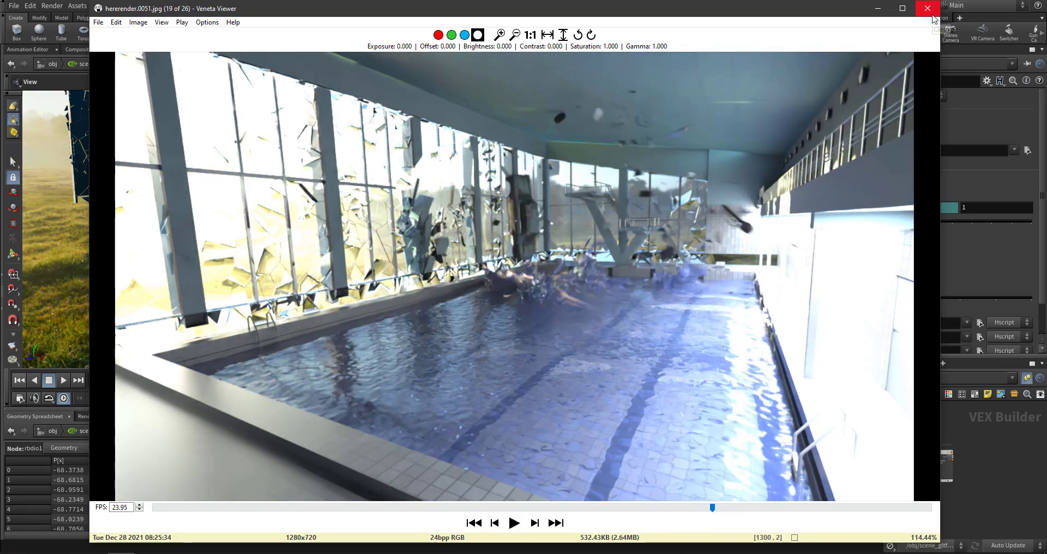